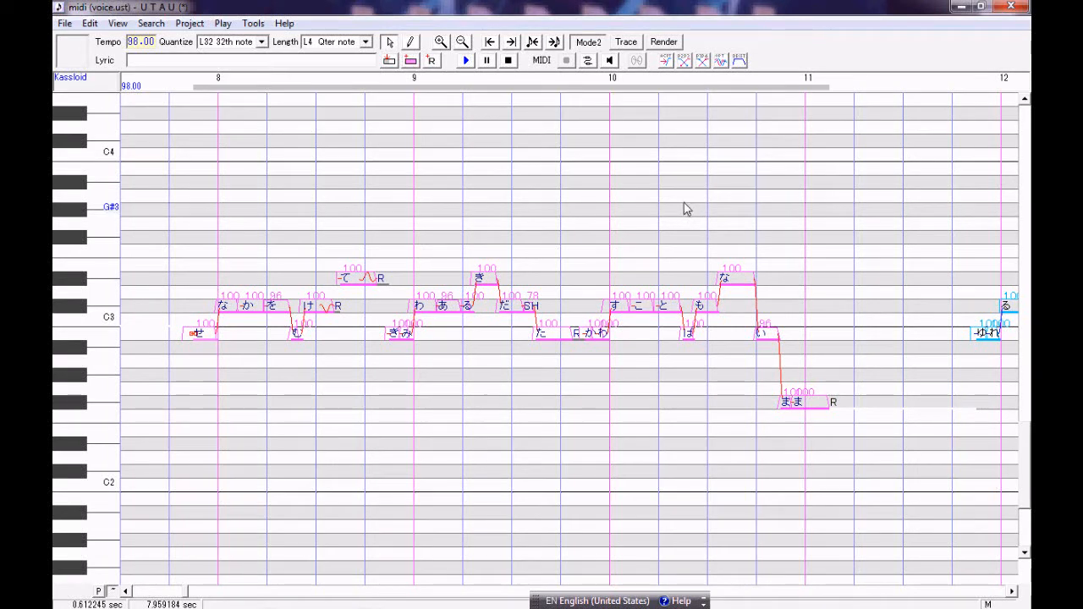
mouse_move(690, 166)
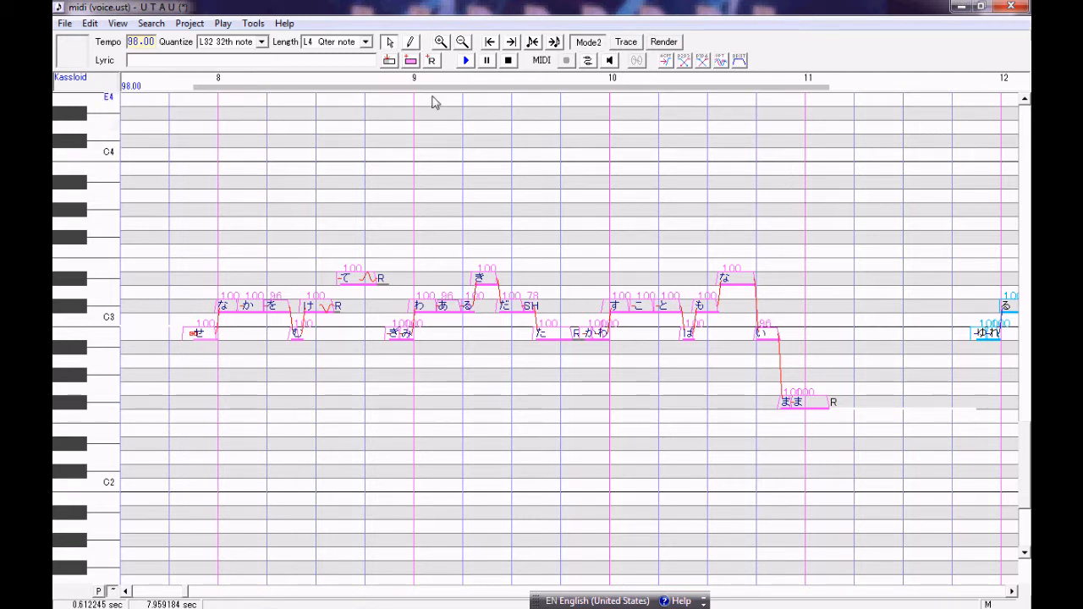
Zoom in and insert an 'e n' transition note between the first two notes.
click(664, 41)
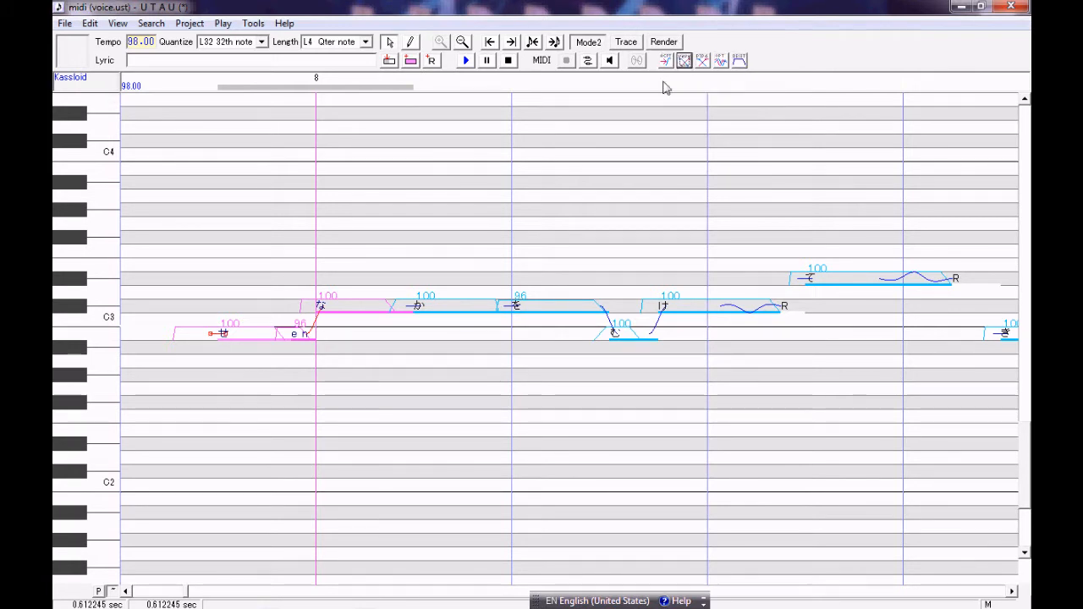
click(466, 59)
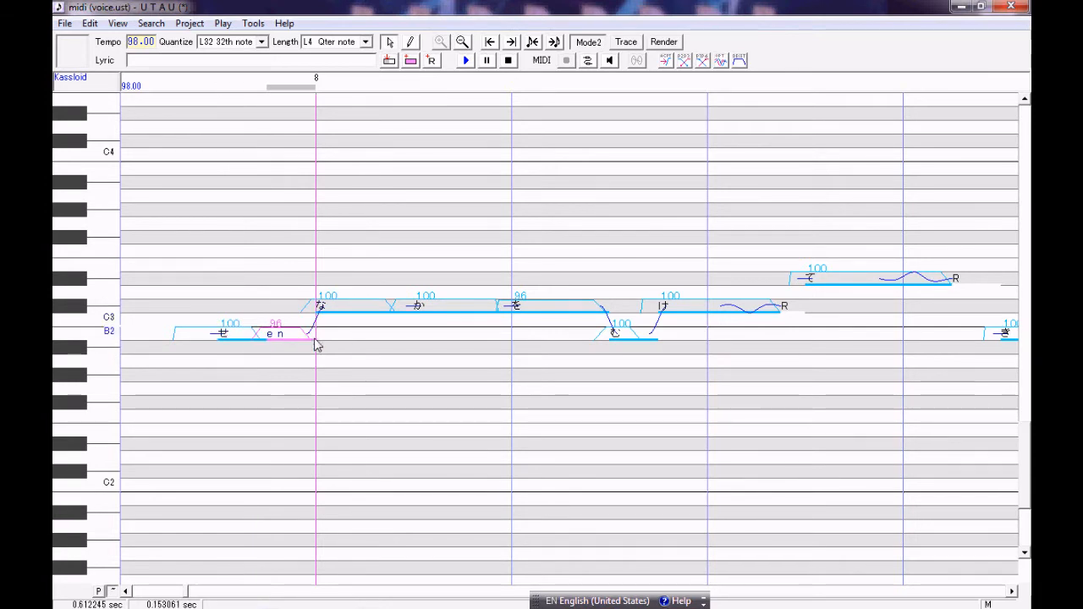
Set the 'e n' note's length to 120 in its Property dialog.
right_click(318, 342)
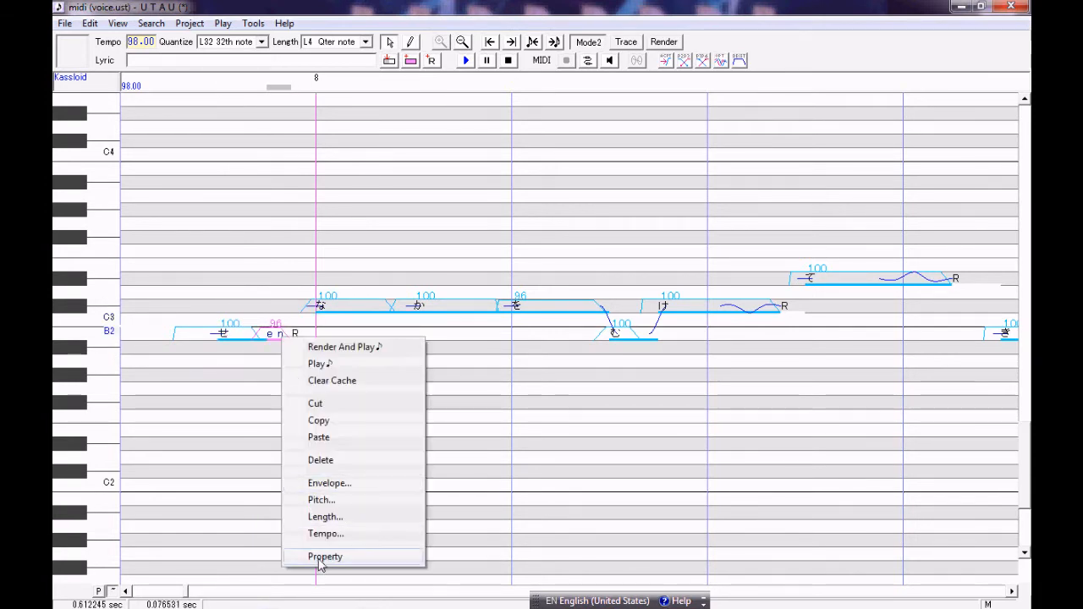
click(325, 555)
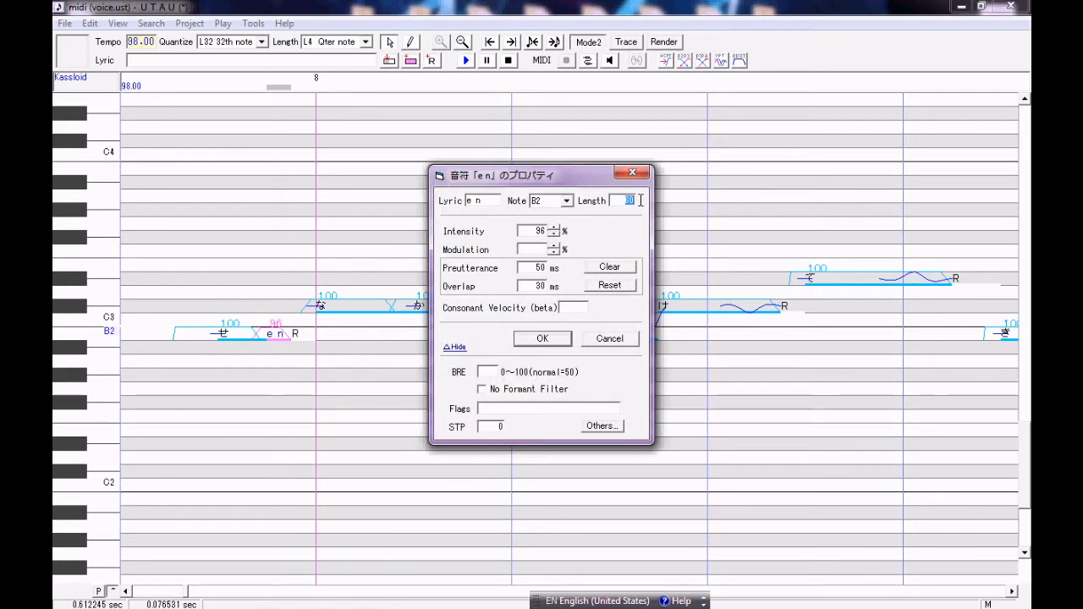
click(542, 338)
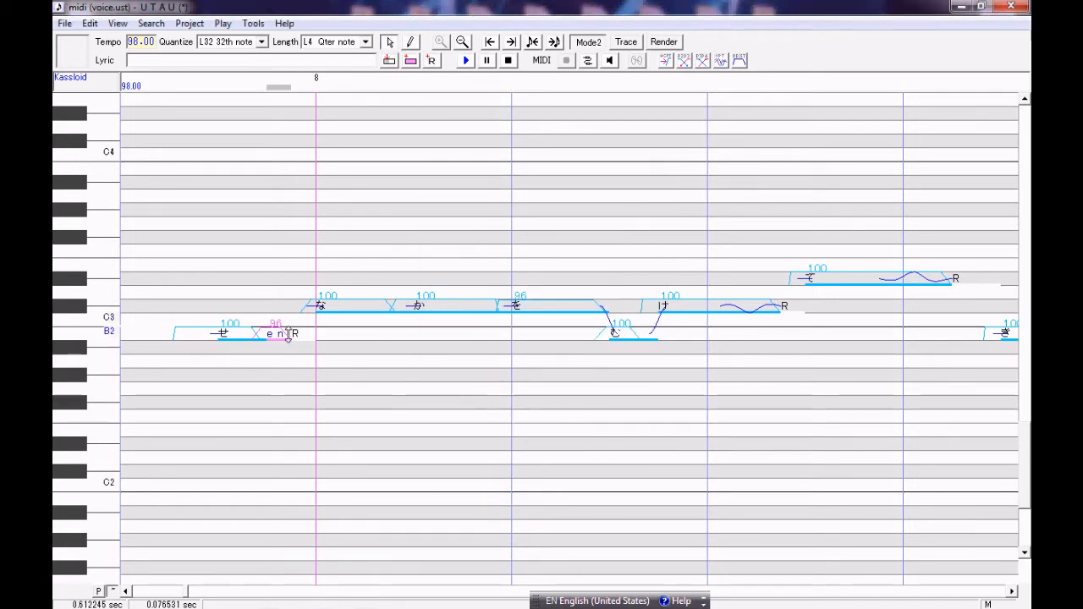
right_click(288, 331)
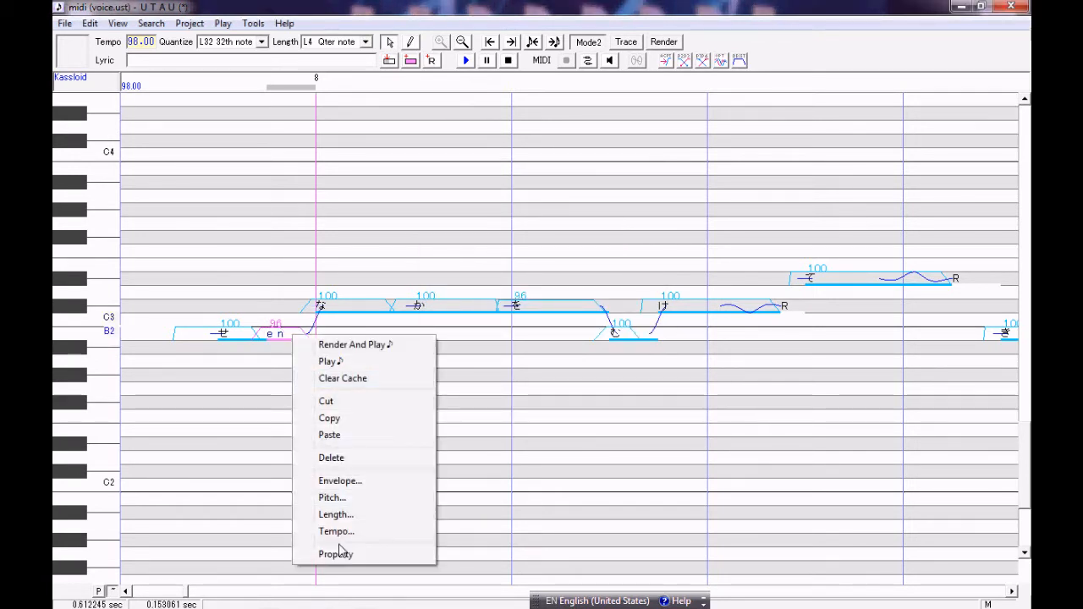
click(335, 553)
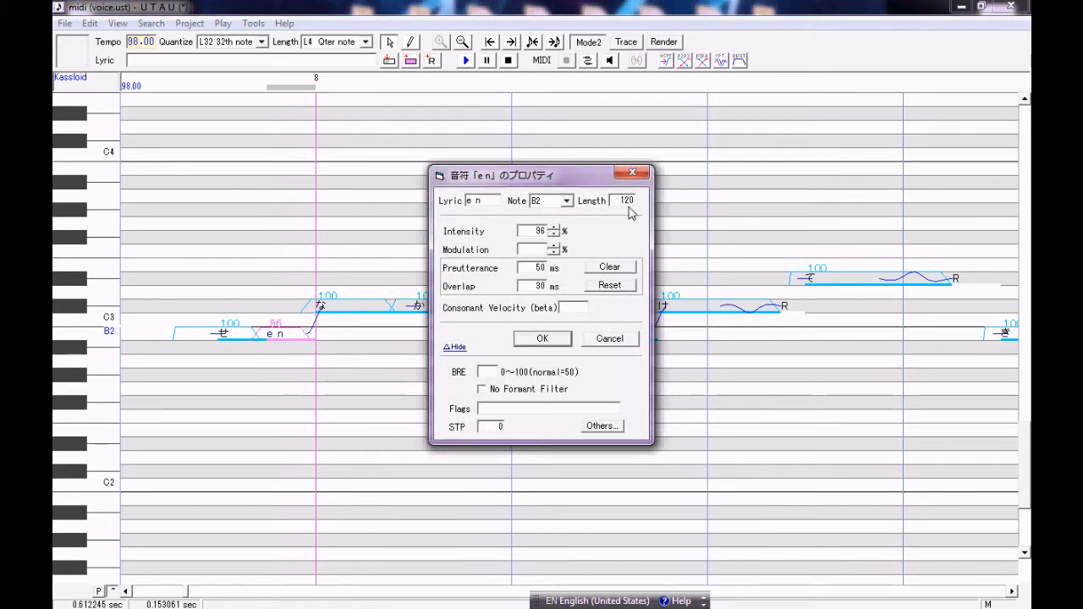
mouse_move(637, 213)
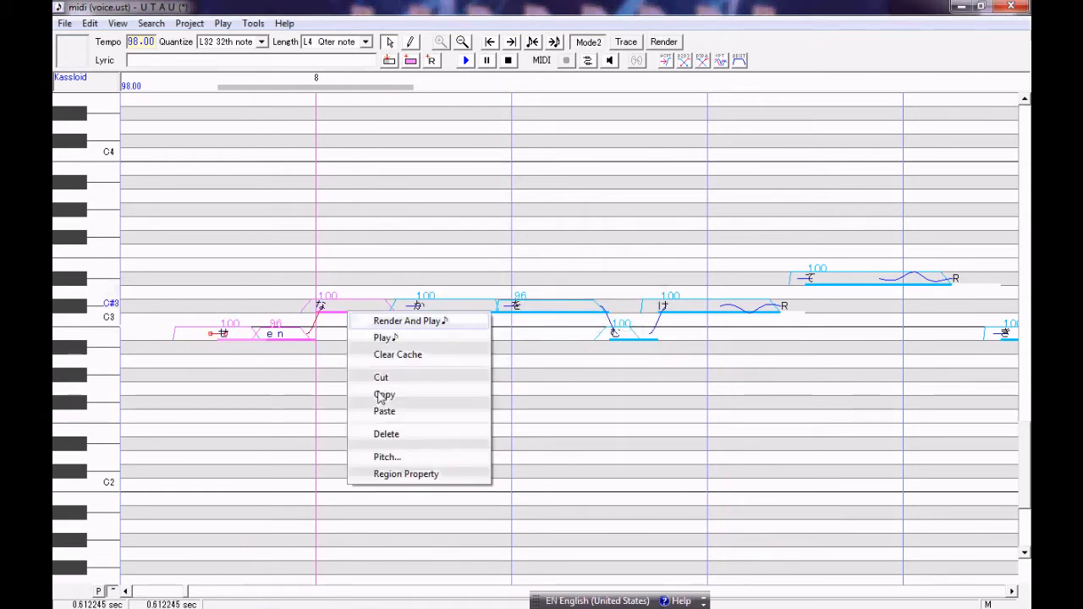
Insert an 'a k' transition note via Region Property, clearing preutterance and overlap.
click(406, 473)
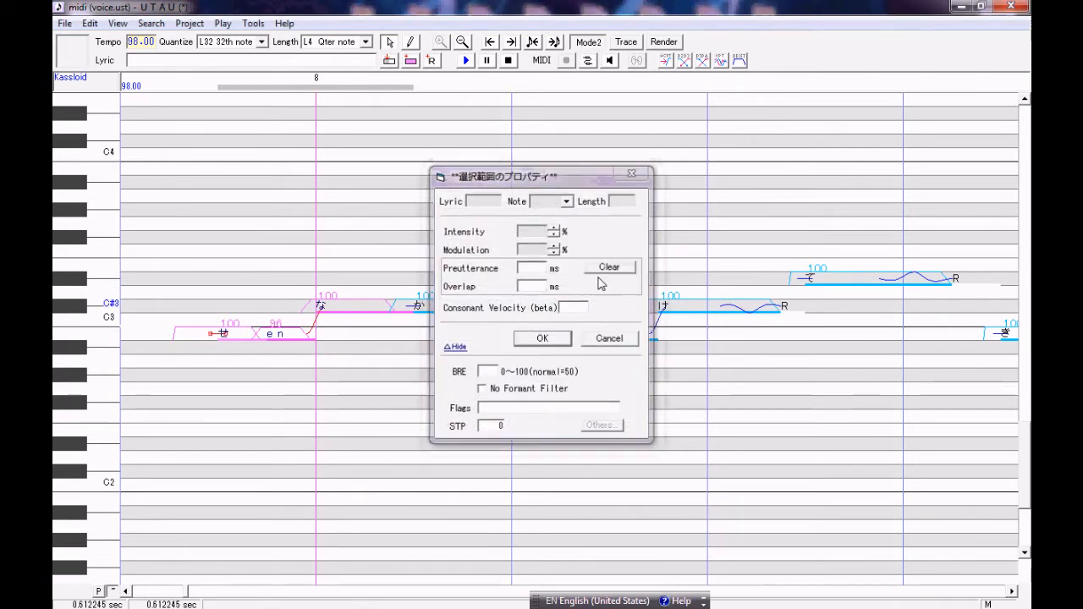
click(609, 339)
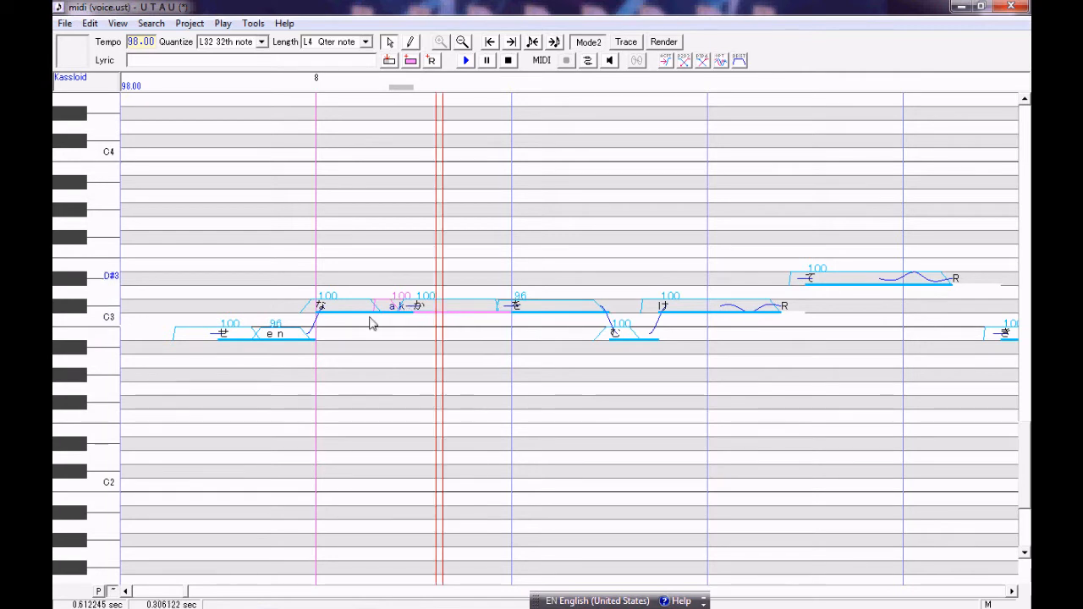
Shorten the 'a k' note so a short rest follows it, checking by playback.
right_click(371, 322)
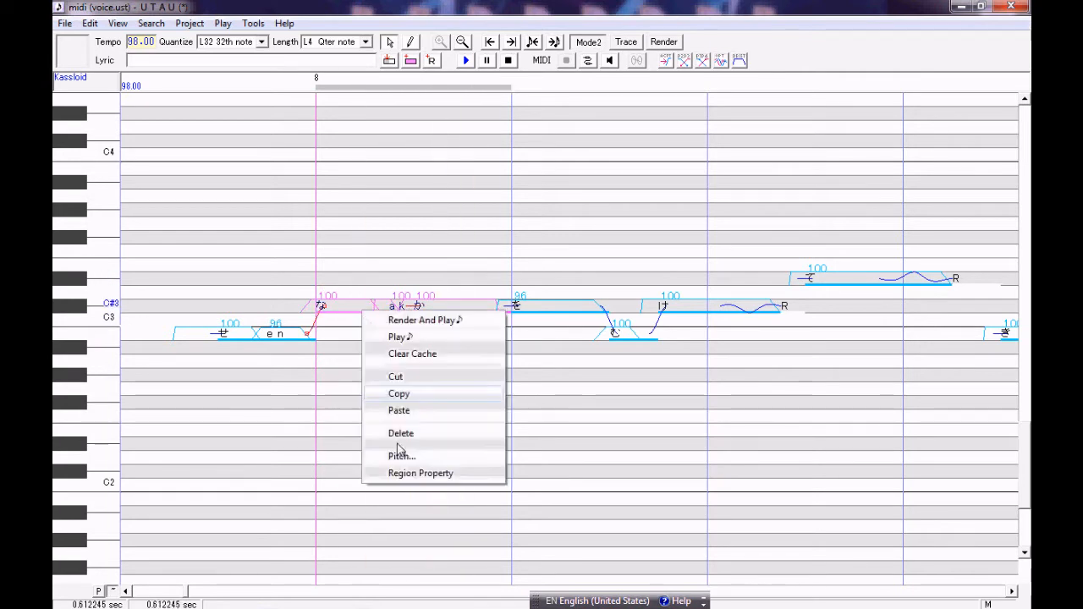
click(420, 474)
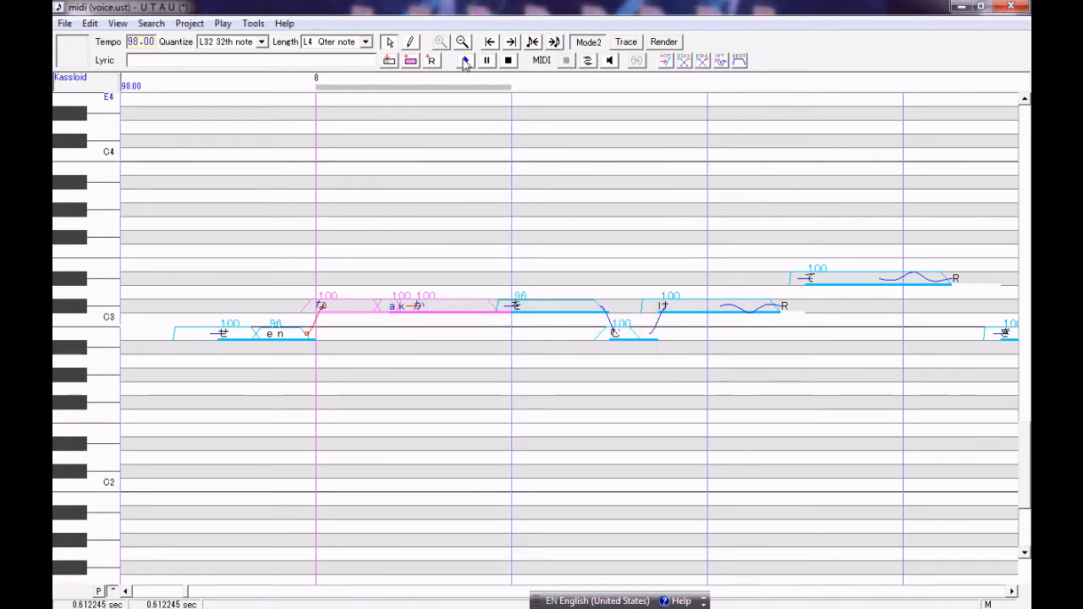
click(464, 61)
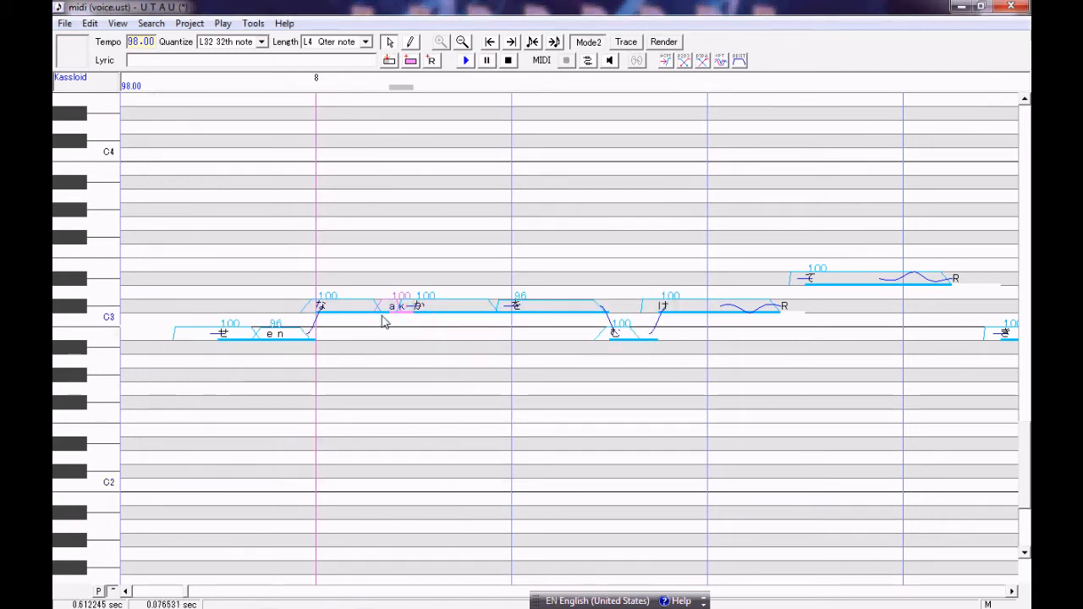
click(329, 307)
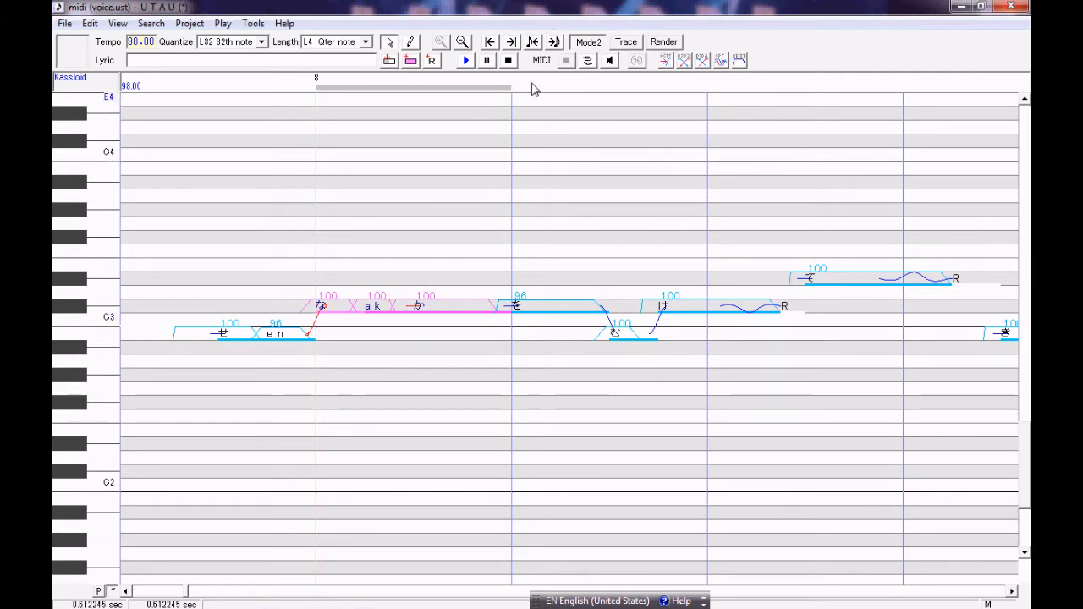
click(464, 59)
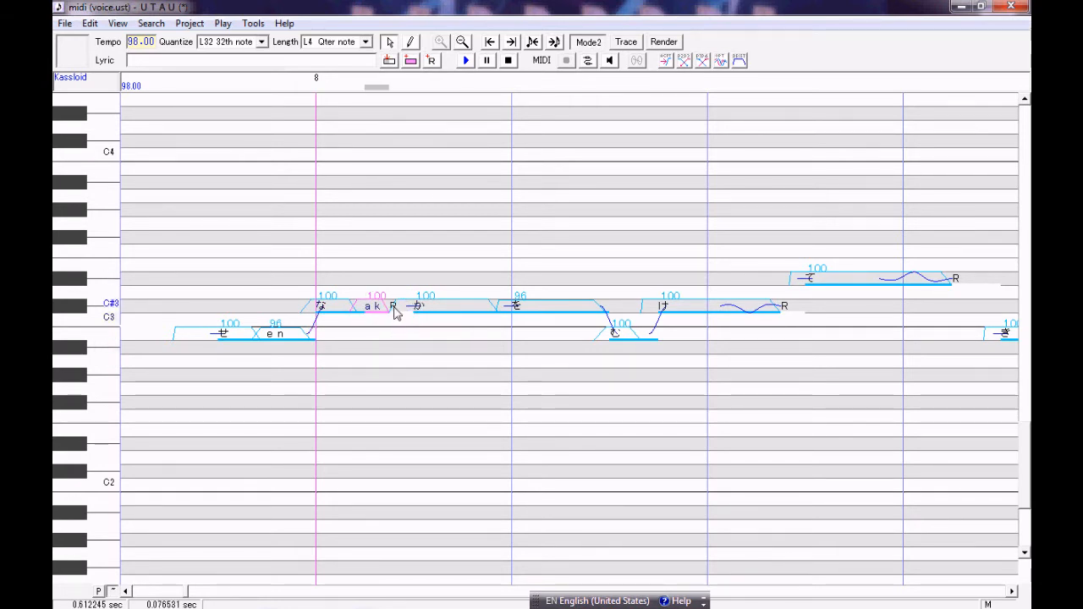
Close the gap after 'a k' via Region Property and add a second 'a k' transition note.
right_click(398, 311)
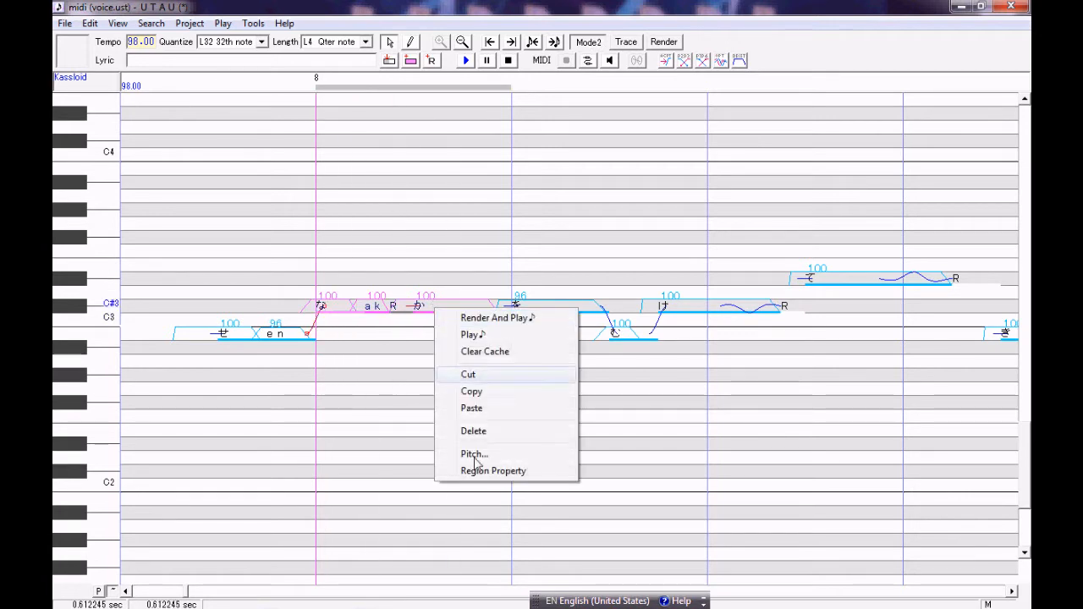
click(494, 471)
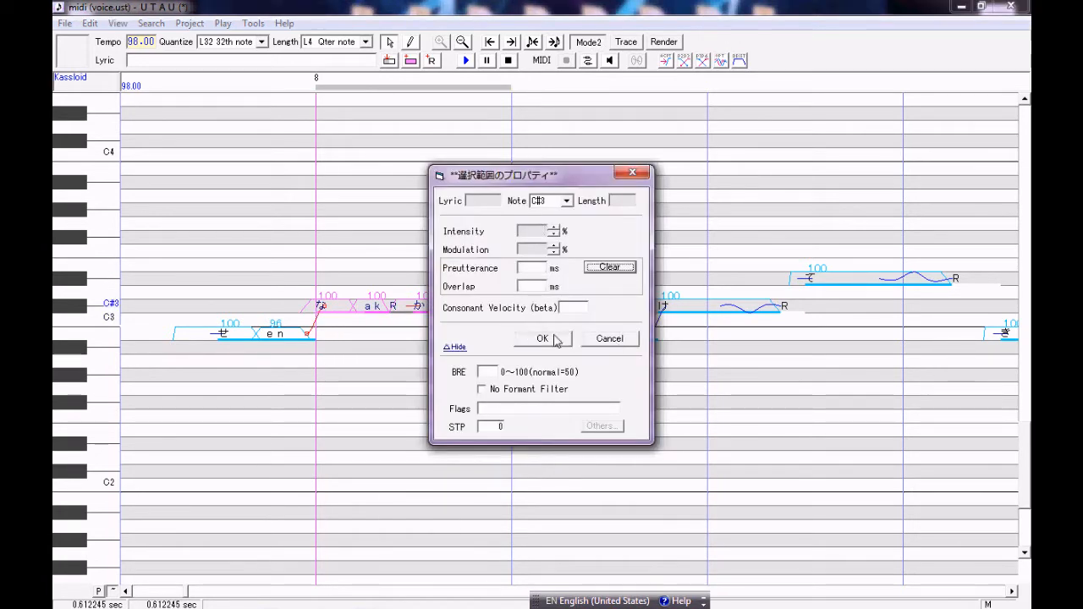
click(542, 338)
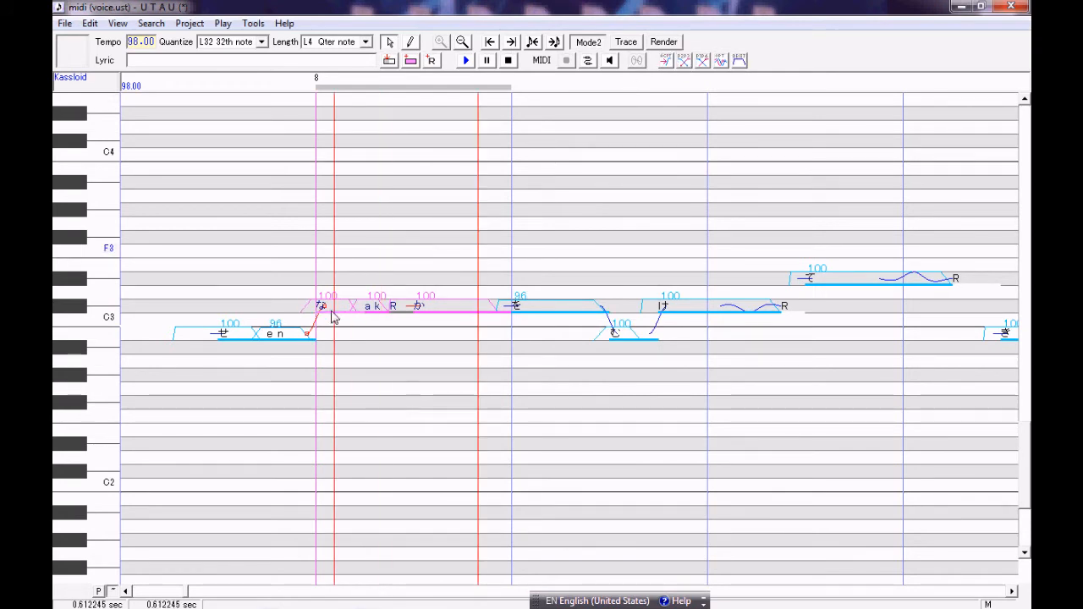
click(464, 59)
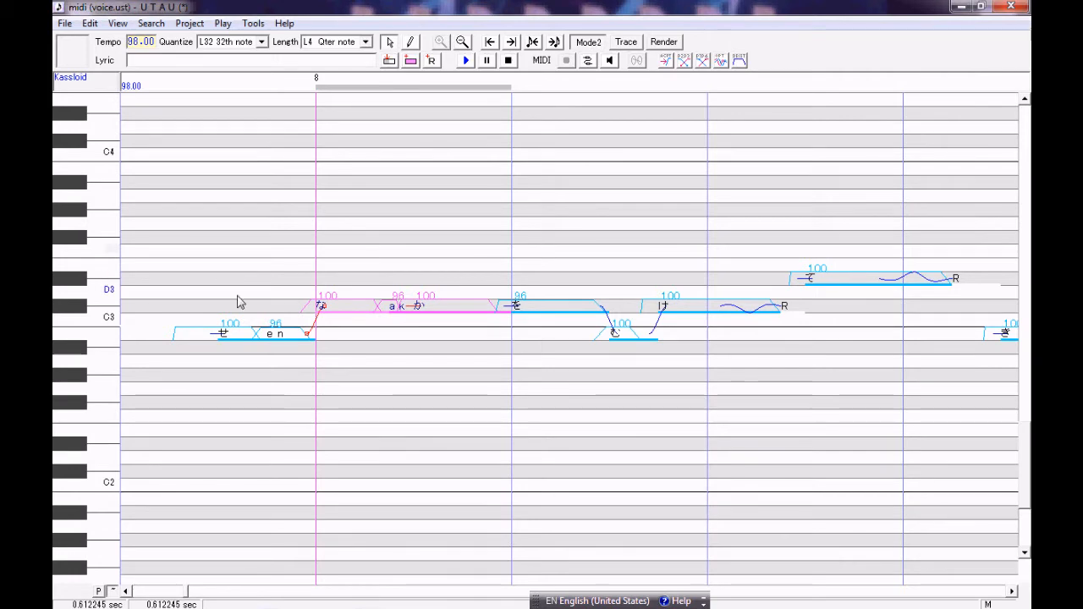
click(663, 41)
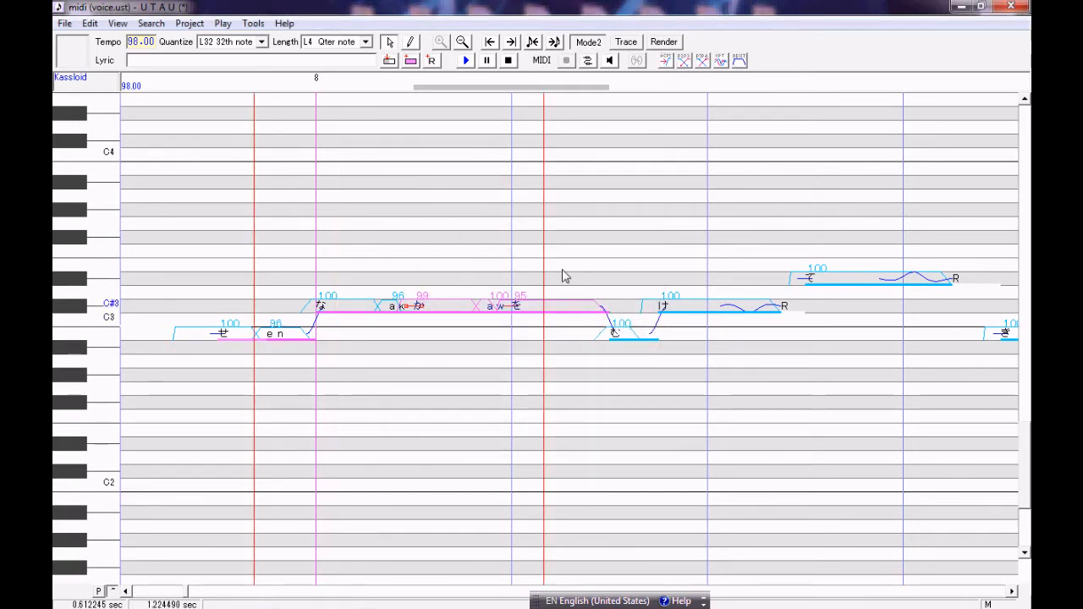
Edit the rest note and add 'o' vowel transition notes along the next part of the phrase.
click(663, 40)
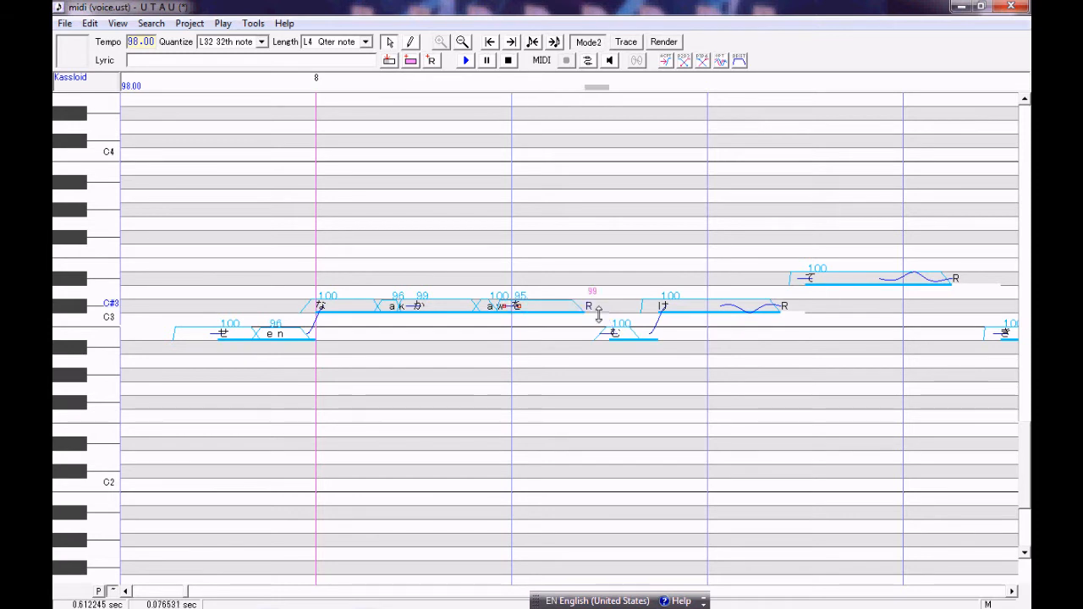
double_click(592, 305)
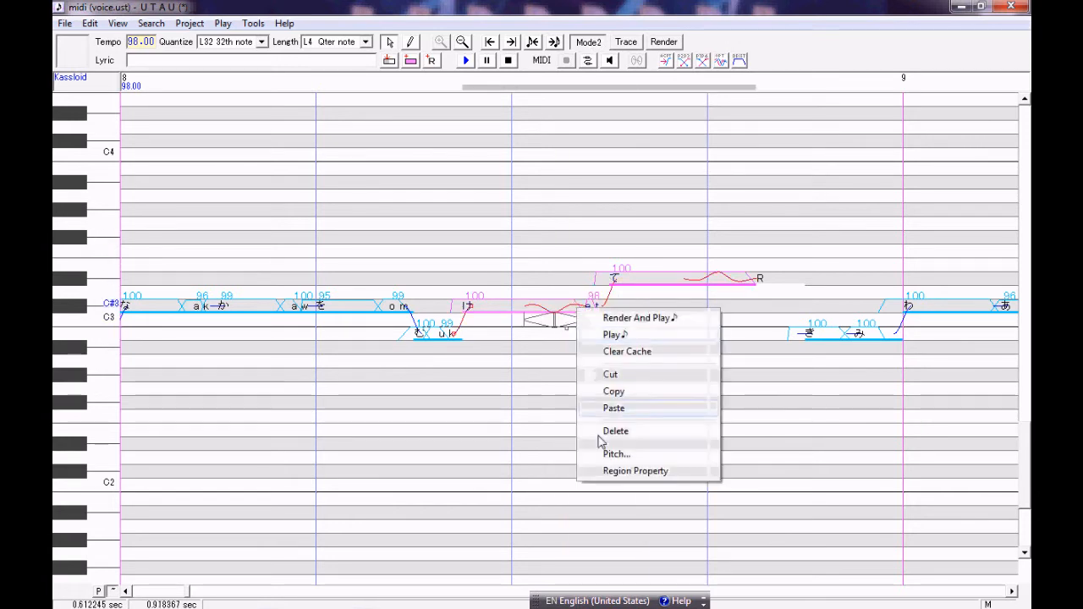
Add an 'e t' transition note and bring up Region Property for the following run of notes.
click(635, 470)
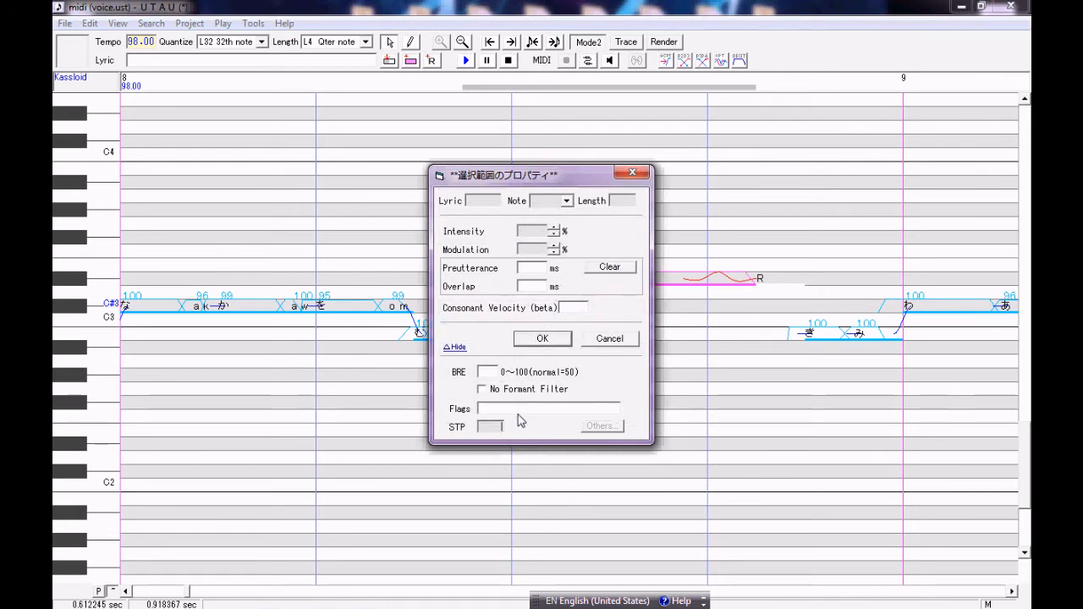
click(542, 339)
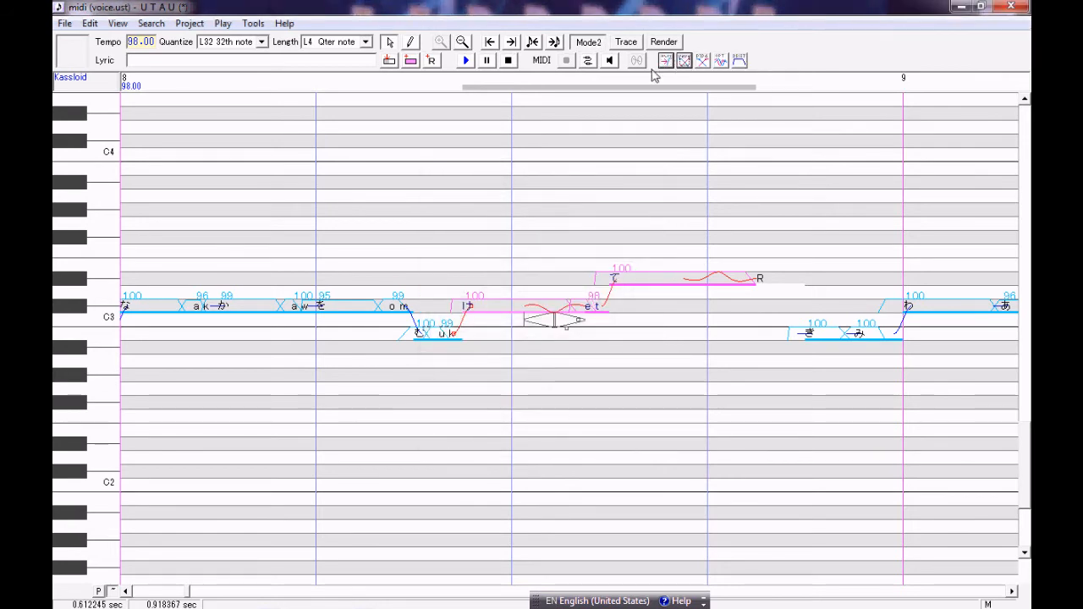
click(663, 40)
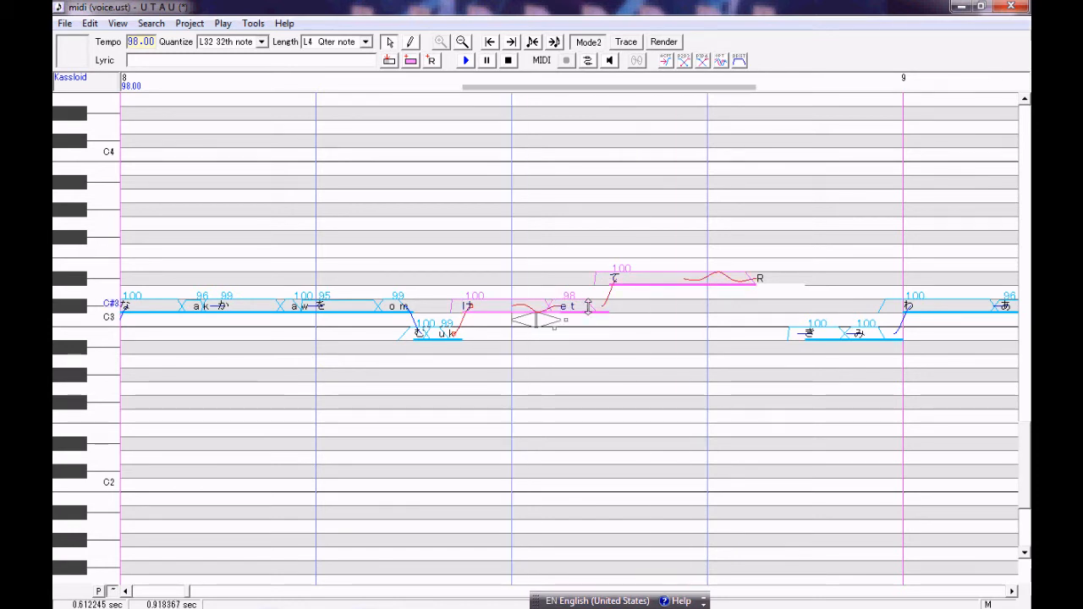
right_click(589, 308)
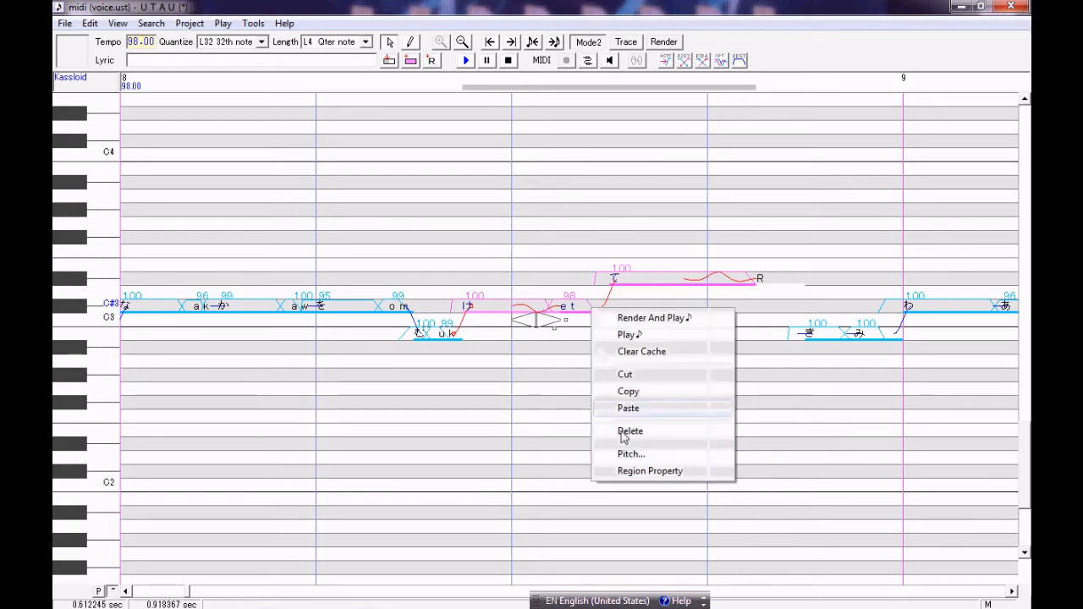
click(650, 471)
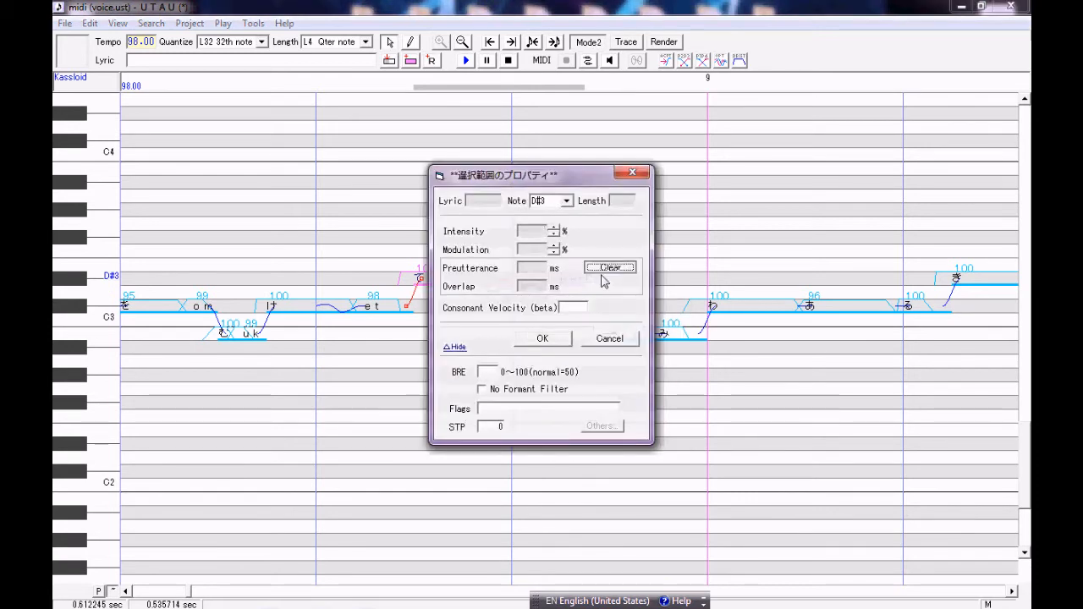
Apply portamento and vibrato pitch curves to the run of notes after 'e t'.
click(541, 338)
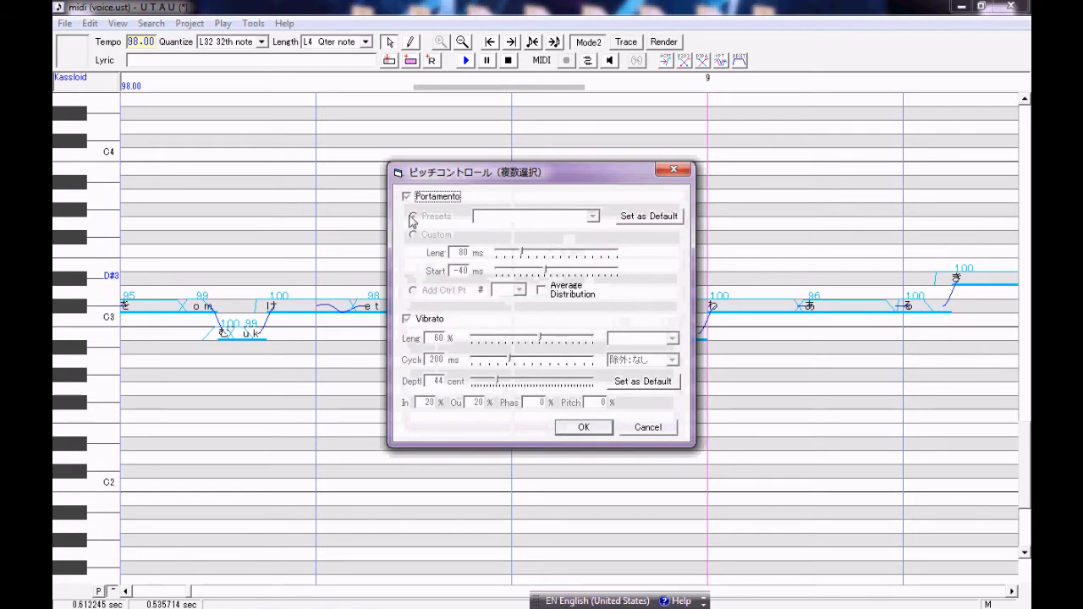
click(582, 426)
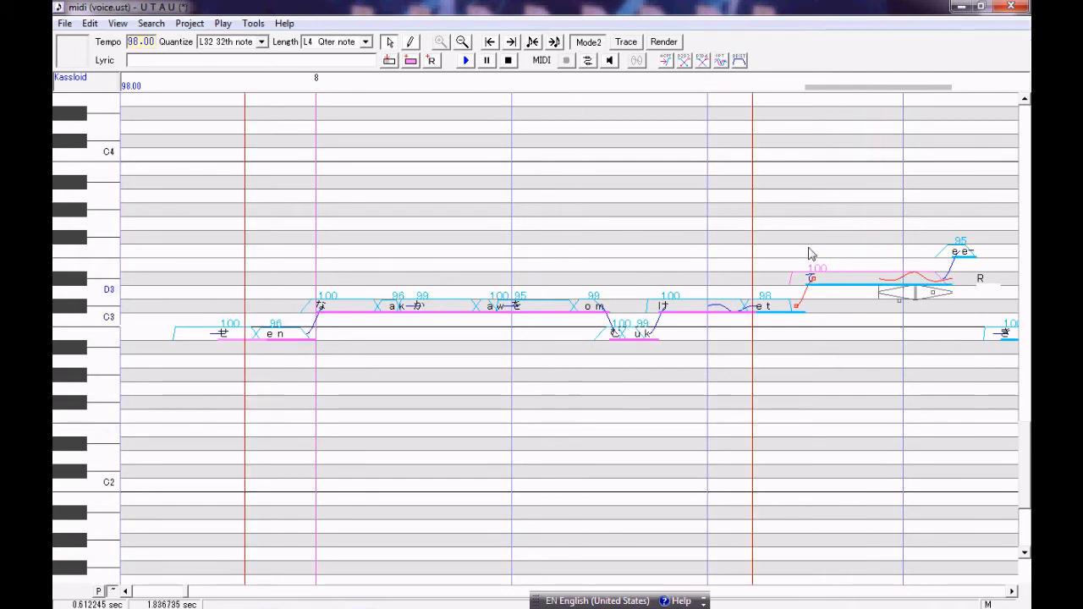
In the next phrase, insert a short 'a a' vowel note right after the 'i m' note.
click(464, 59)
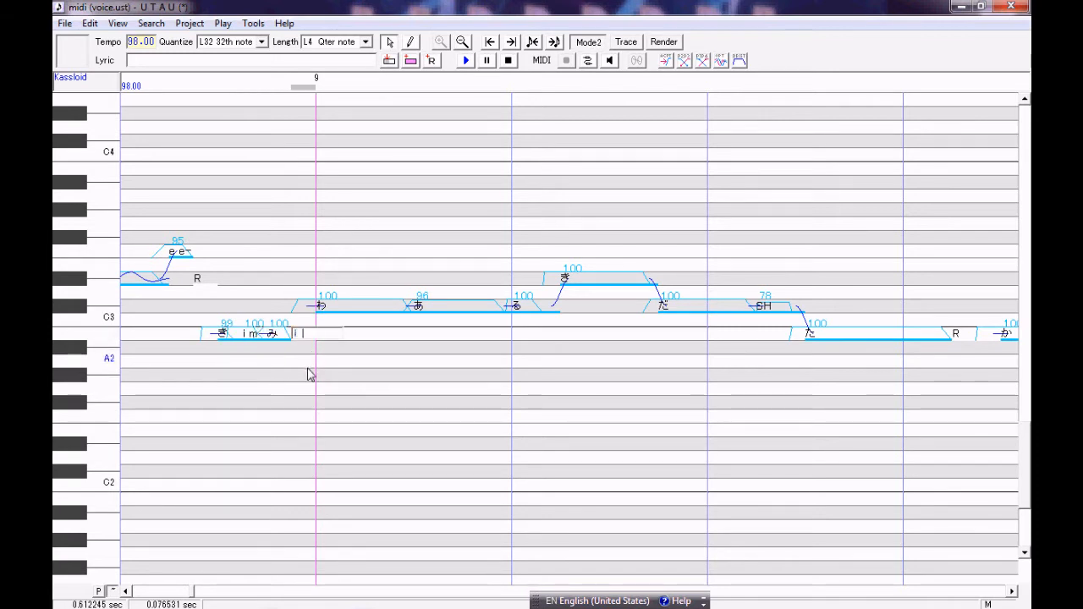
click(464, 61)
text( w)
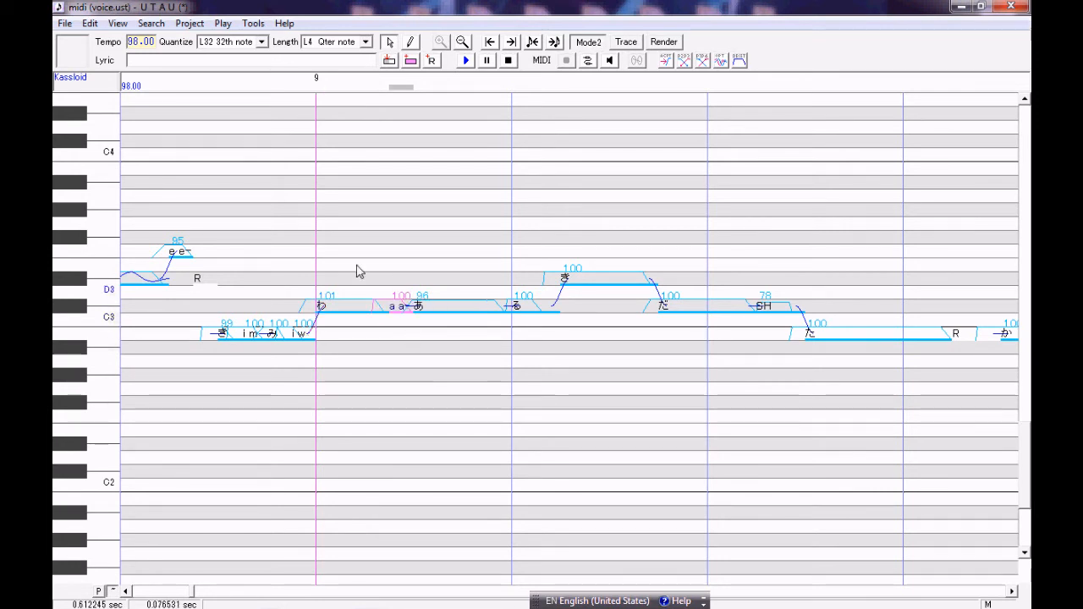
Confirm the 'a a' note and bring up Region Property for the notes after it.
click(423, 305)
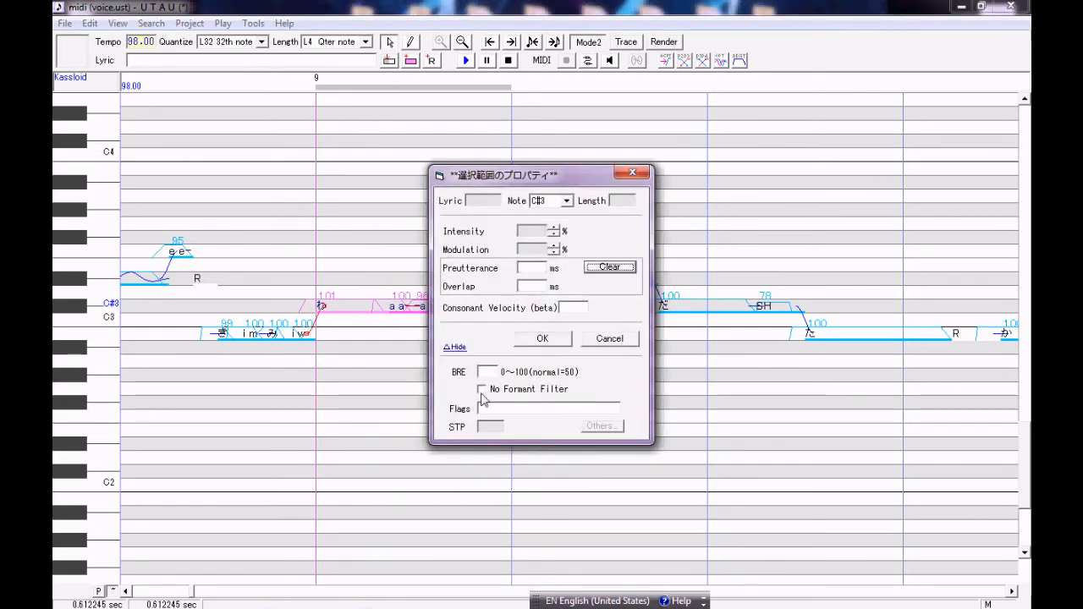
Confirm the Region Property changes, yielding 'a r', 'u k' and 'i d' transition notes.
click(542, 338)
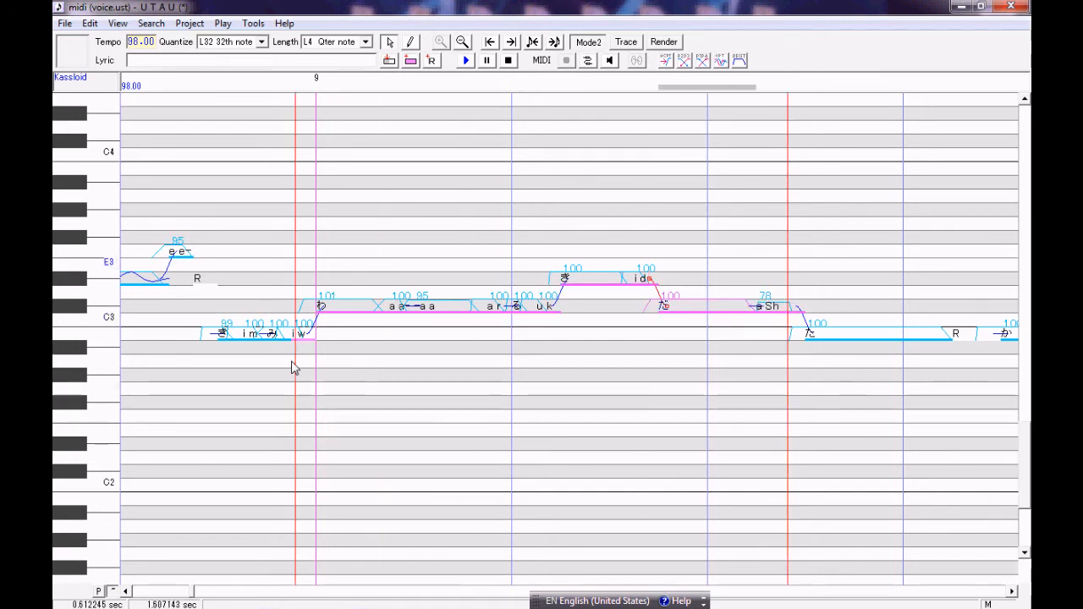
Render and play the reworked 'a r', 'u k', 'i d' phrase from its context menu.
right_click(364, 308)
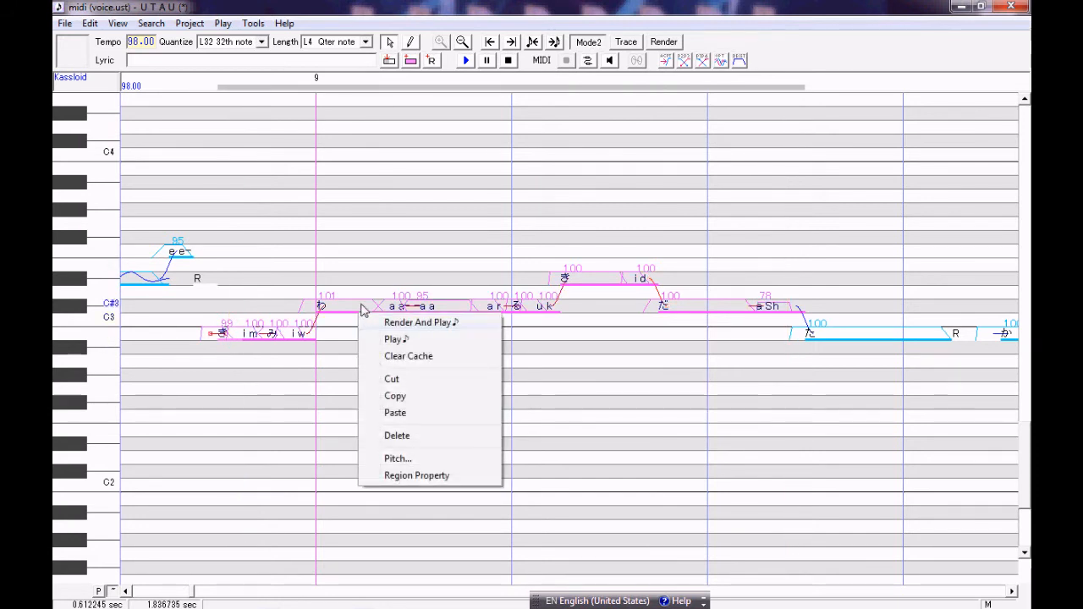
click(416, 473)
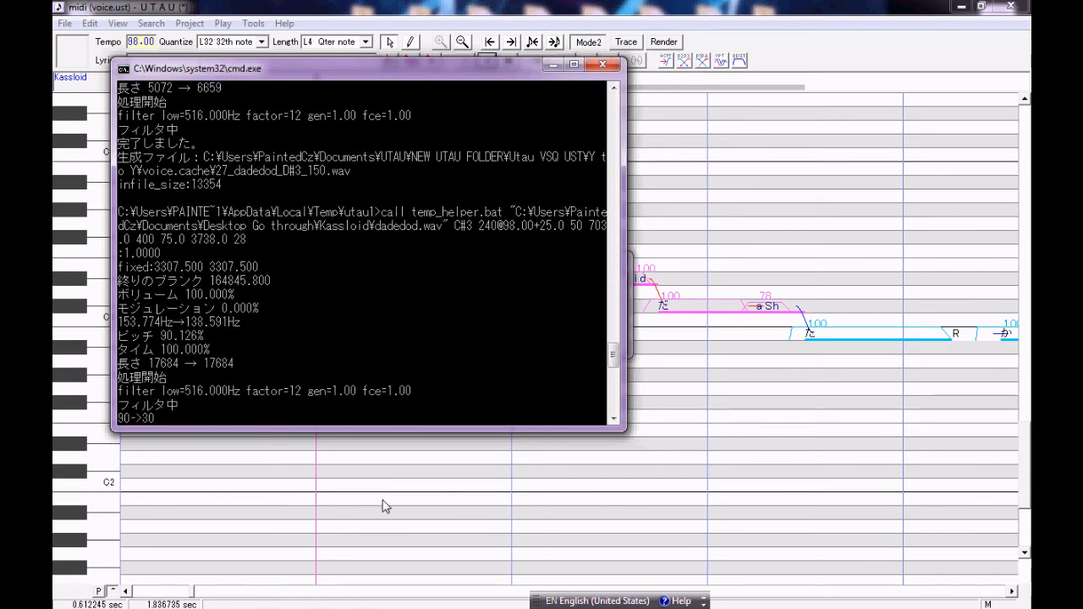
Let the resampler finish and listen to the phrase running through 'a r', 'u k', 'i d' and 'Sh'.
click(603, 68)
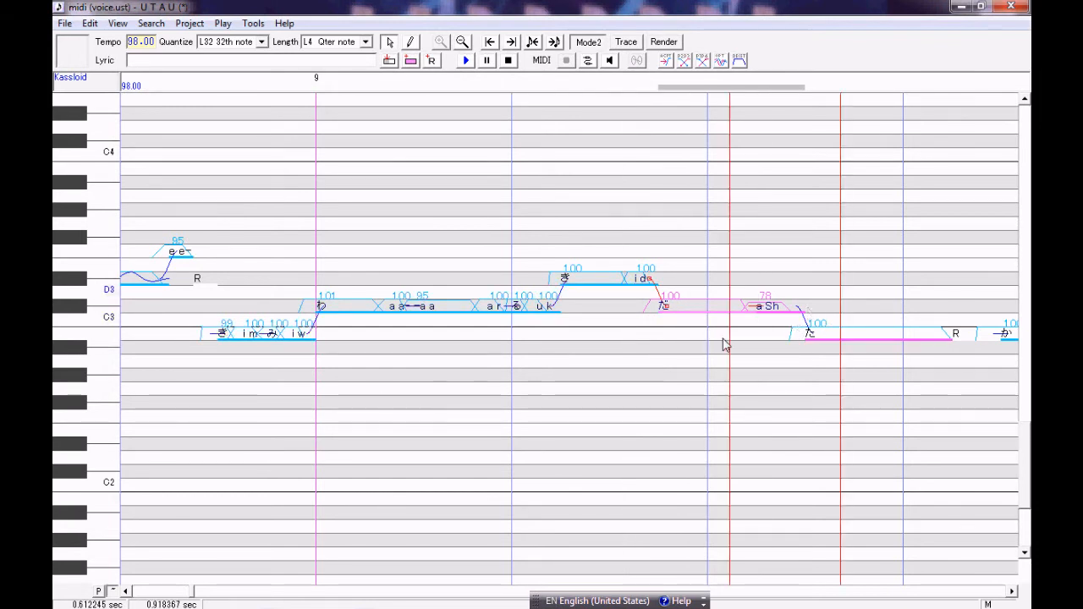
Place a short 'R' rest note after the 'a Sh' note and move the view to the next phrase.
click(464, 61)
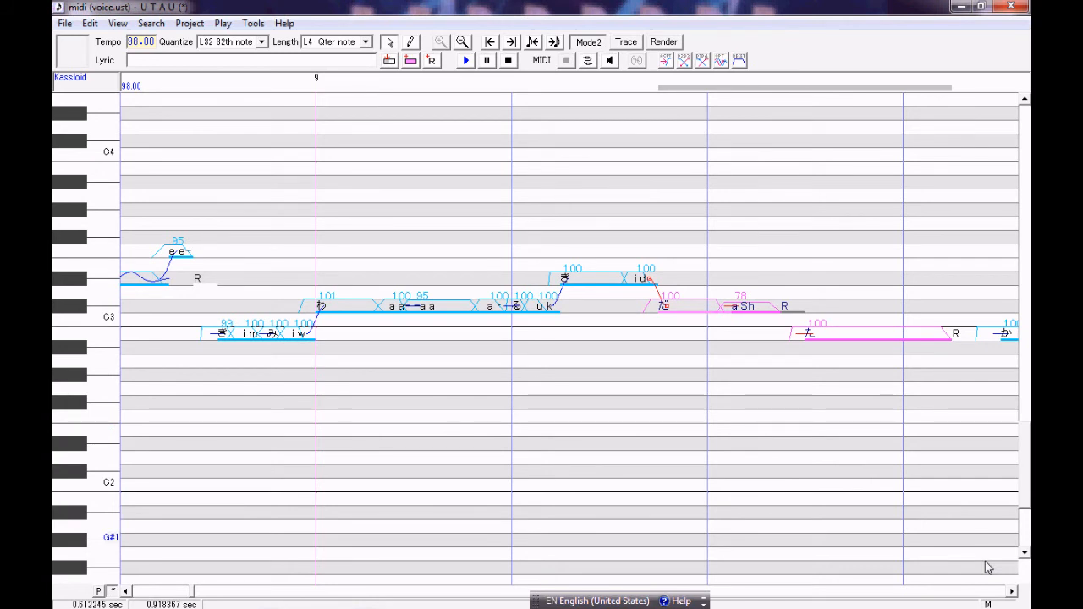
scroll(right, 3)
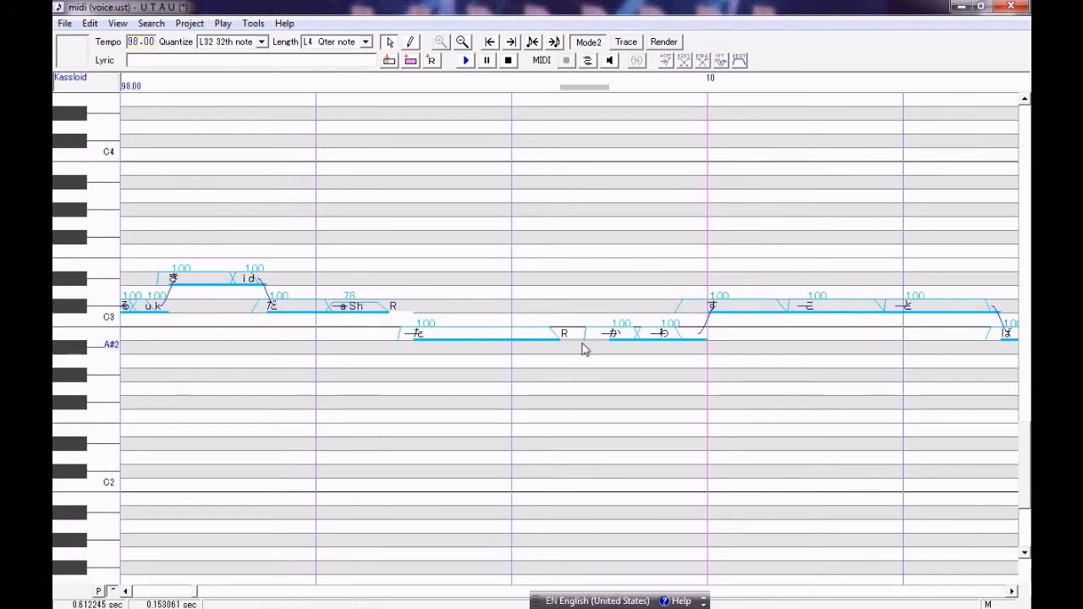
Toggle portamento for the marked notes and clear their preutterance in Region Property.
double_click(564, 331)
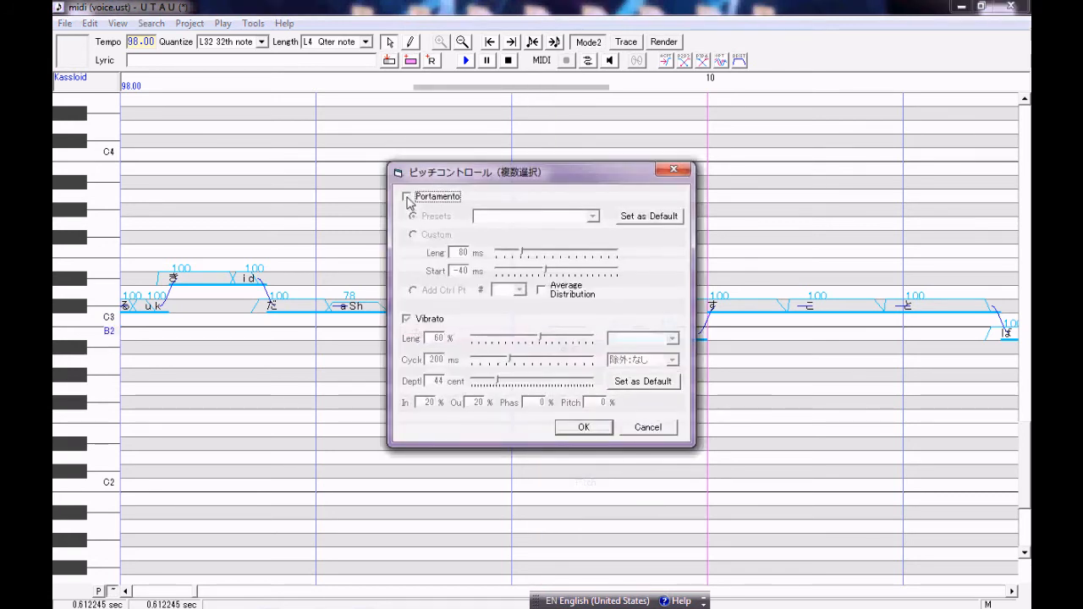
click(582, 426)
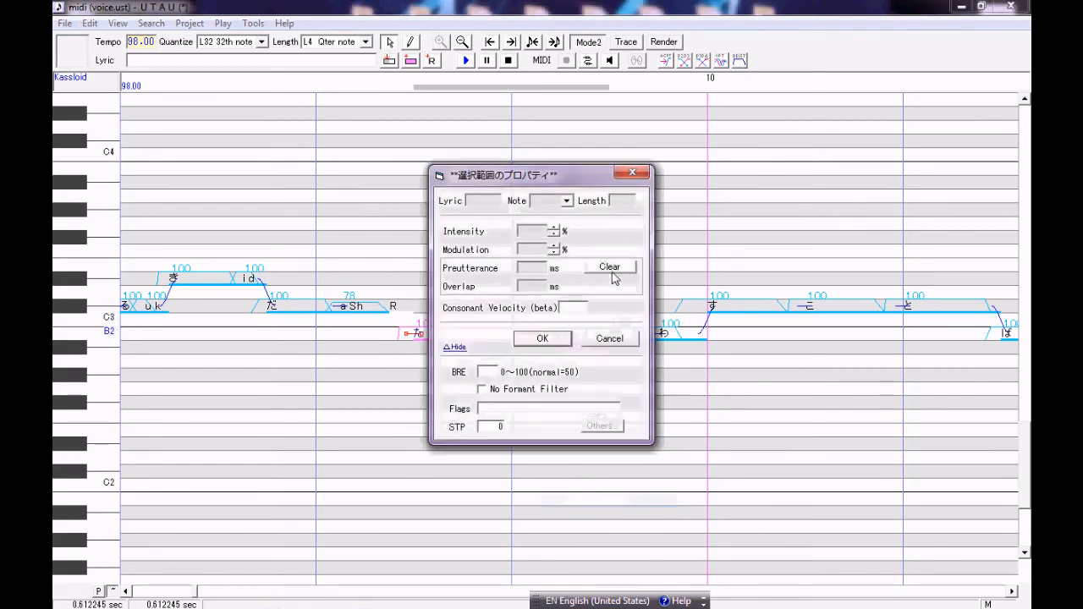
click(542, 338)
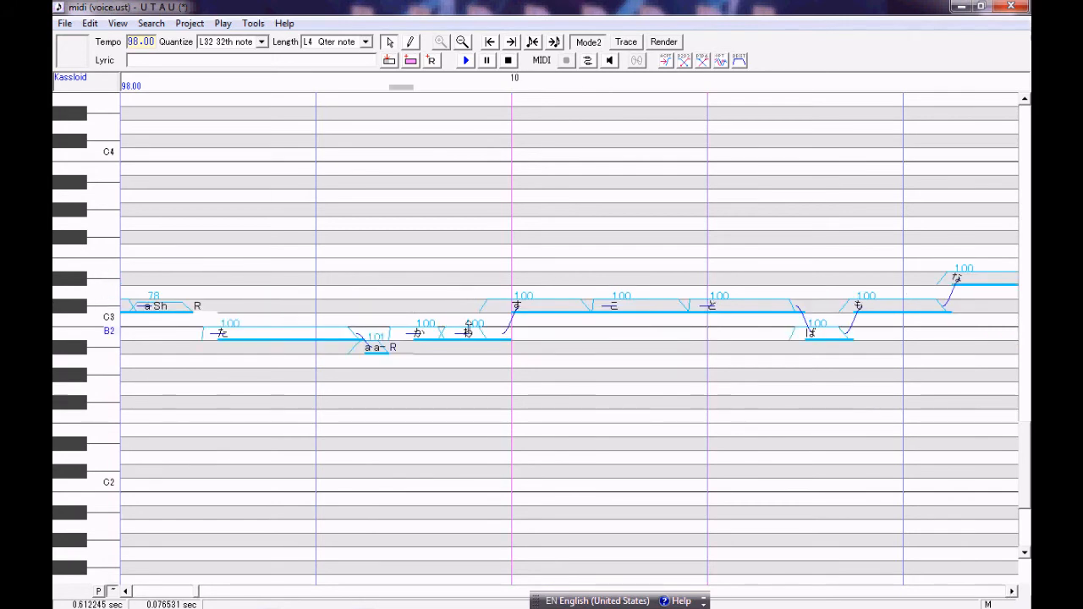
Review the voicebank's oto entries in Voice Configurations and close the window.
click(464, 59)
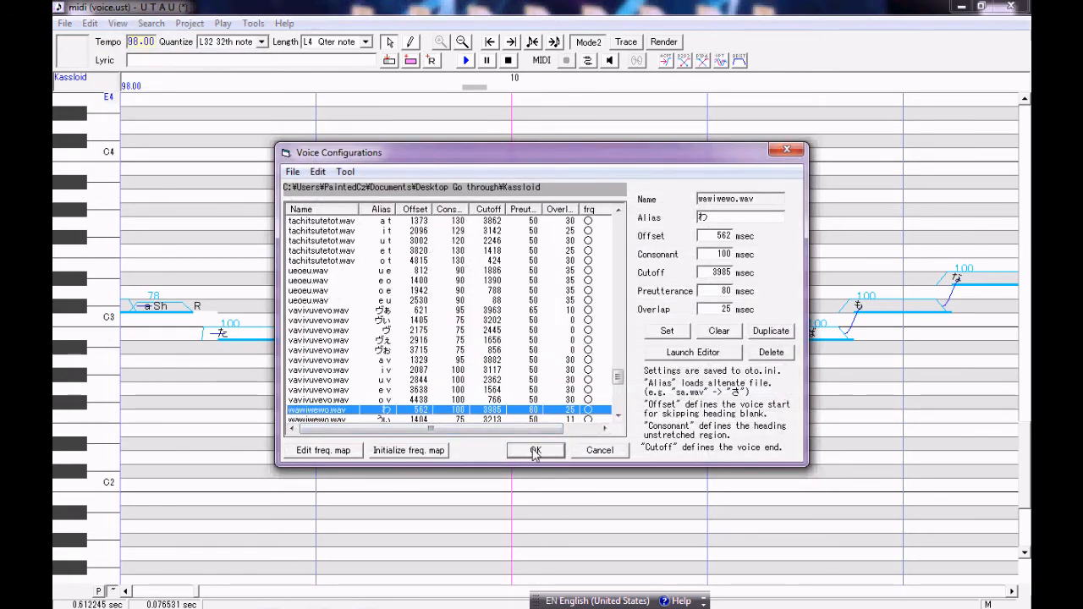
click(535, 450)
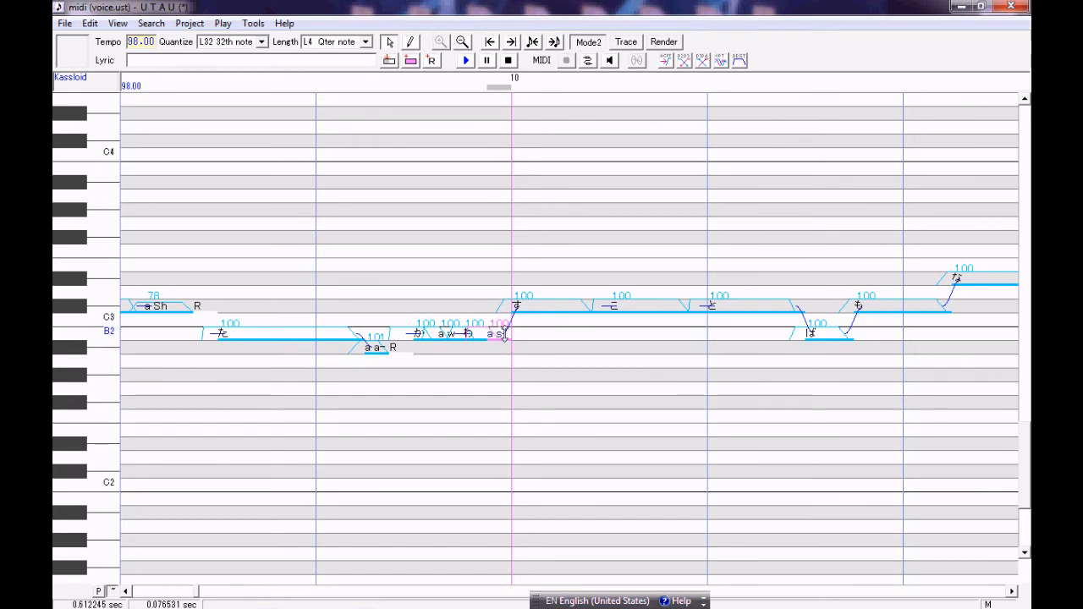
Set the short VC note's values in its Property dialog ahead of adding 'o k', 'o t', 'o b' notes.
right_click(504, 339)
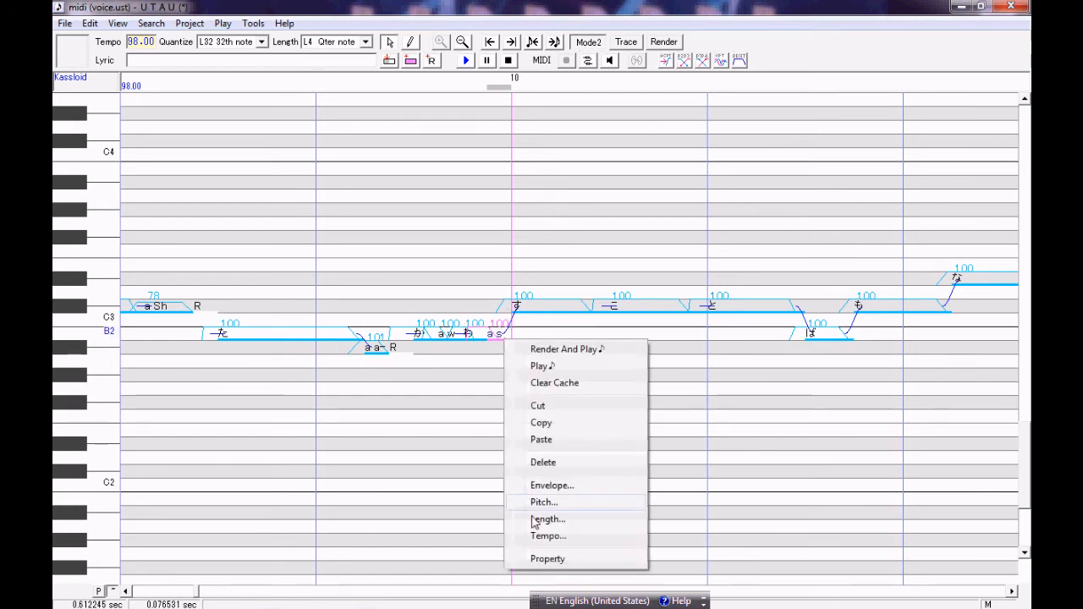
click(548, 558)
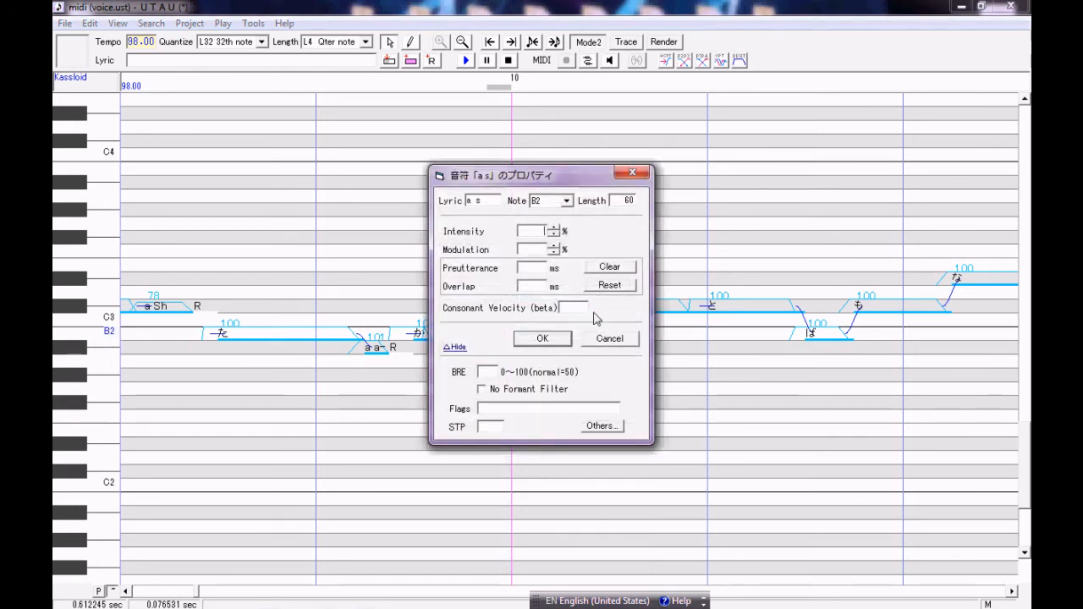
click(542, 338)
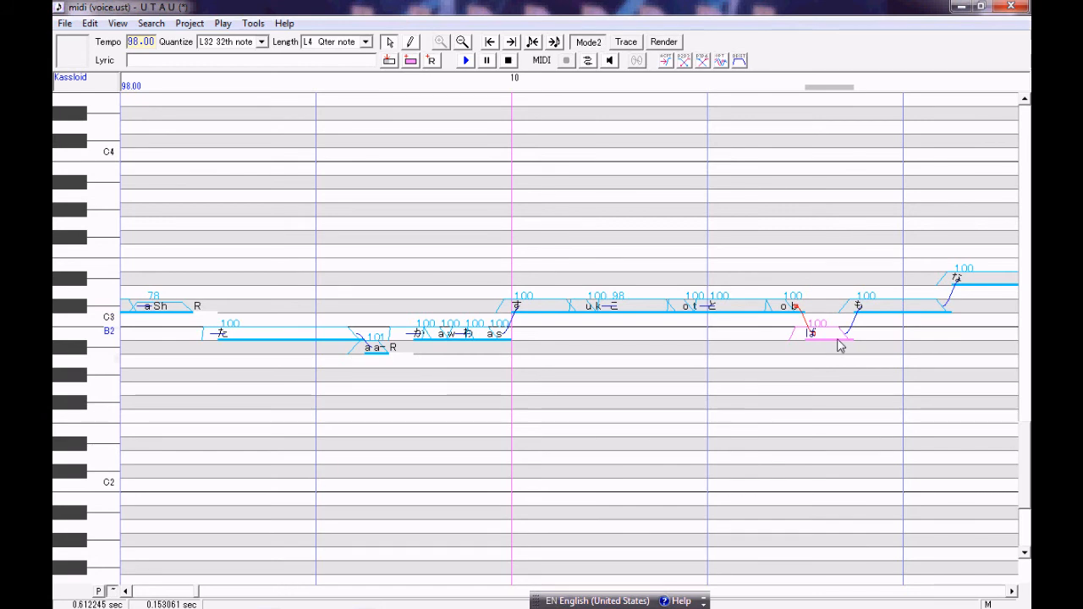
Add 'a m' and 'o m' transition notes and select the run of notes after measure 10 for Region Property.
click(663, 41)
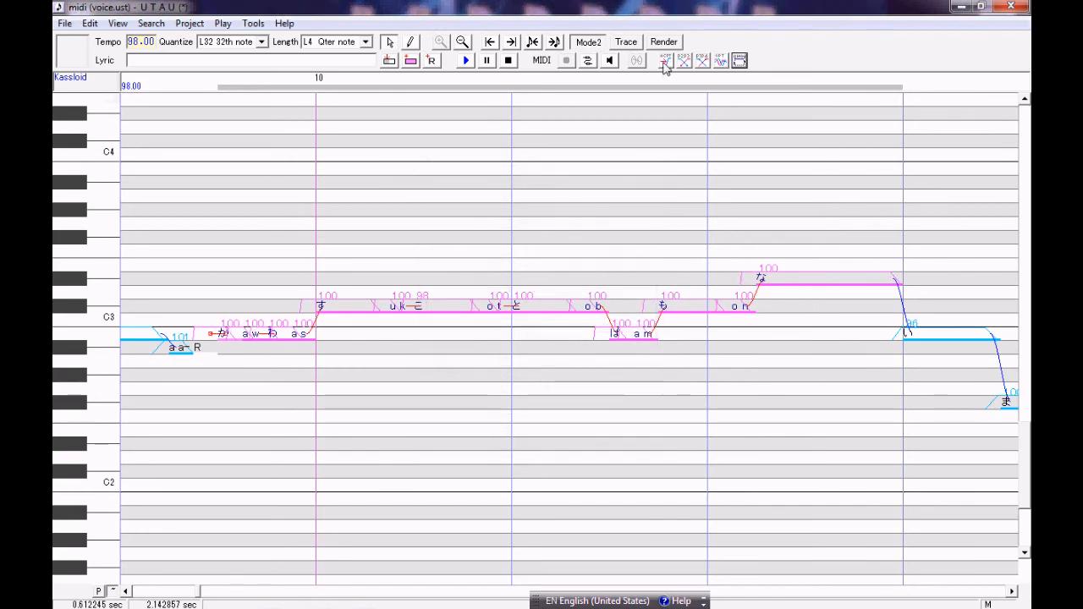
click(463, 60)
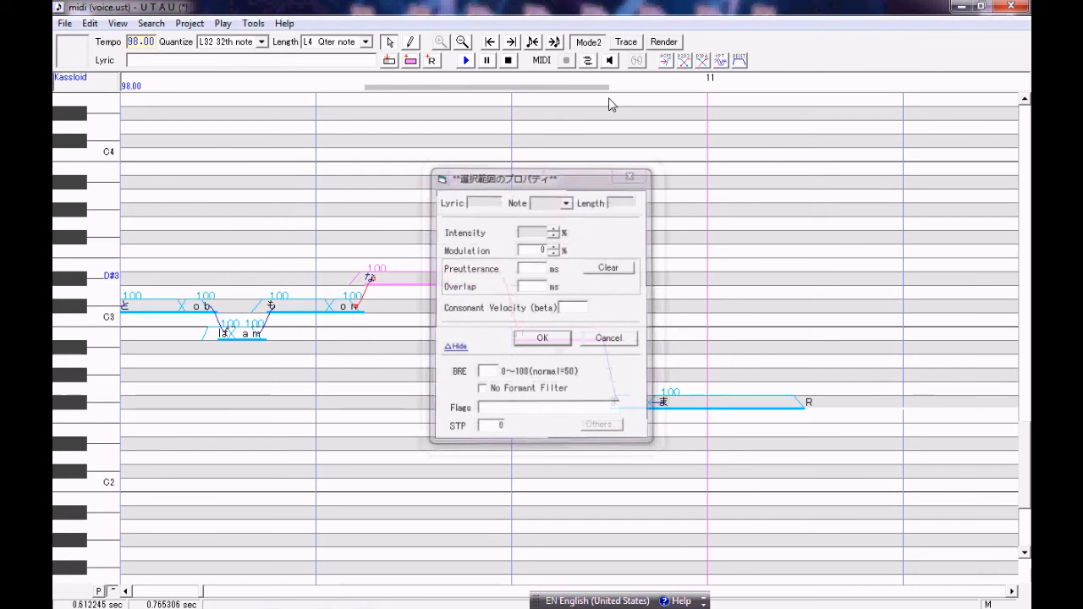
Add an 'i m' note after 'a i' and reconfirm the selected notes' Region Property settings.
click(542, 338)
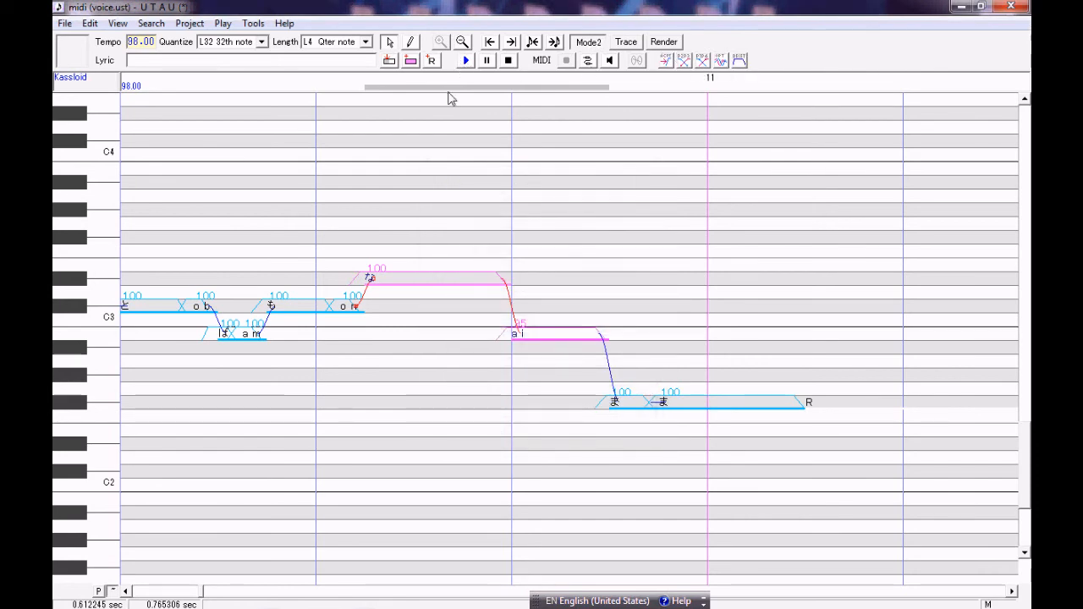
click(464, 61)
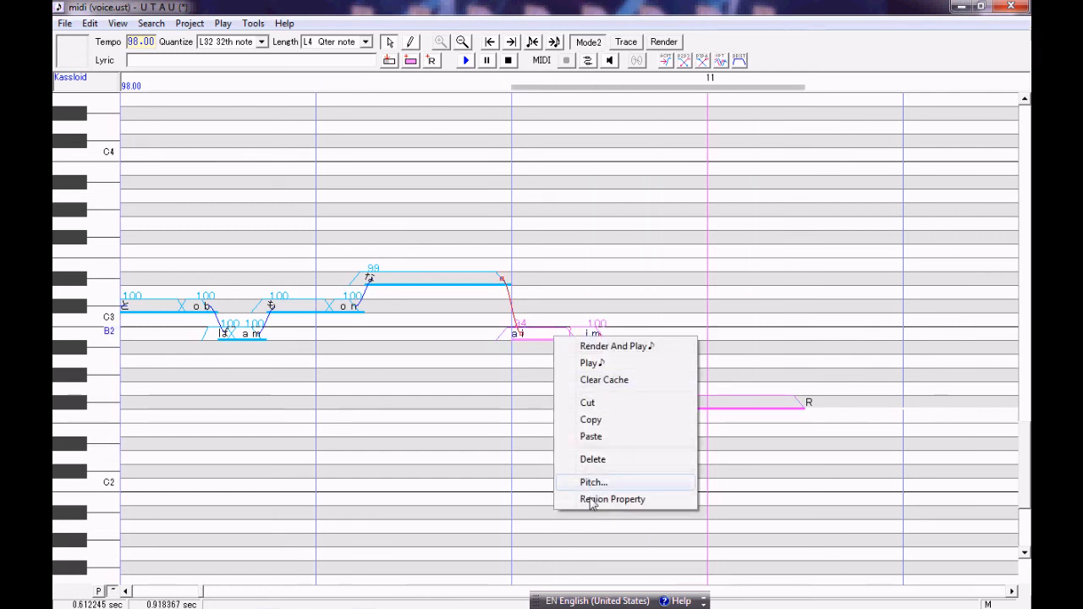
click(613, 498)
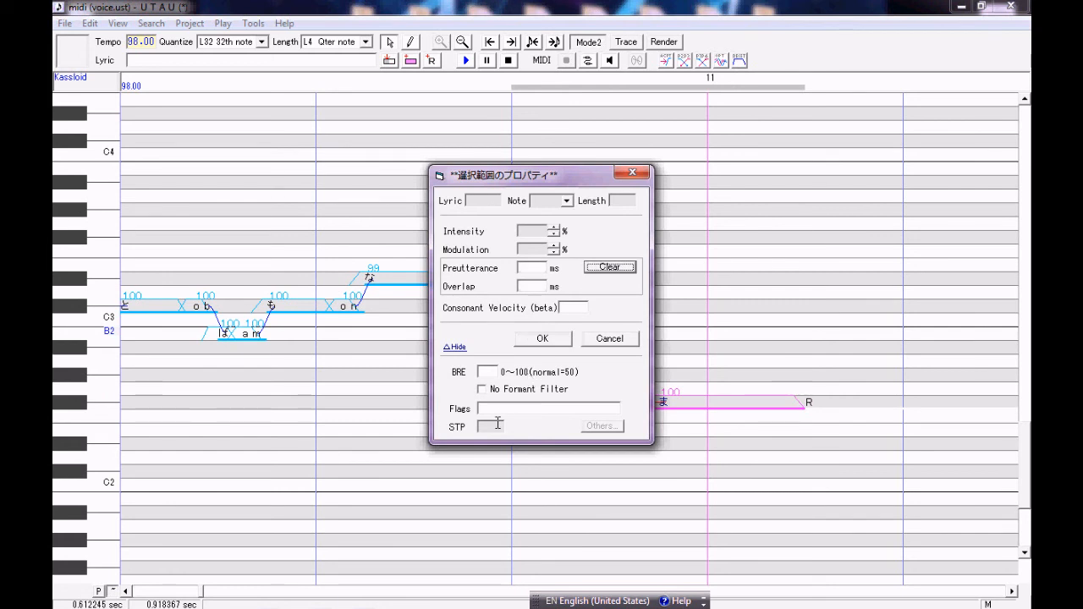
click(541, 338)
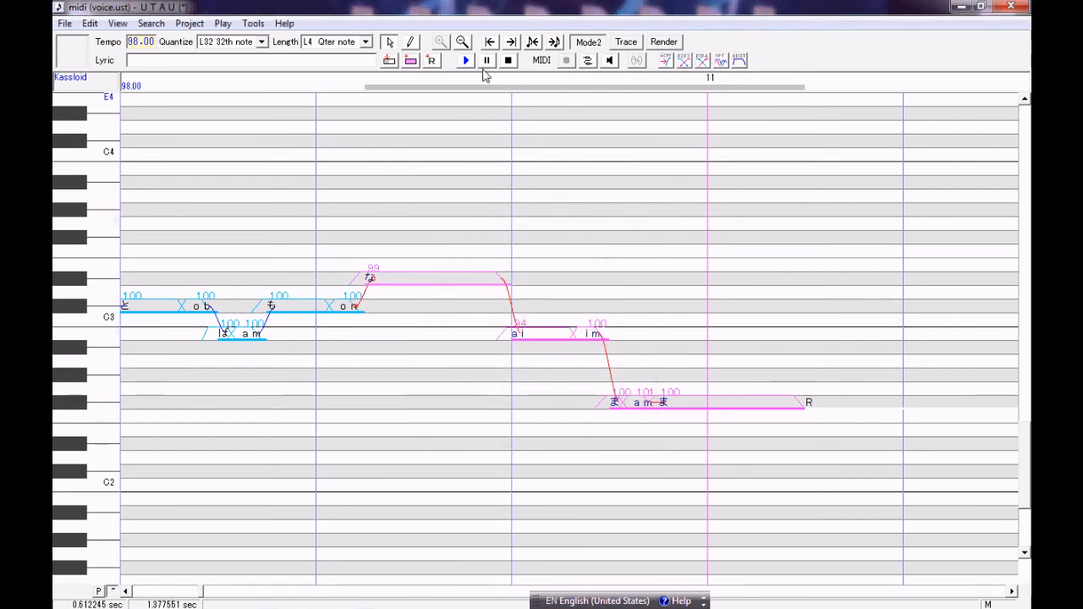
click(464, 59)
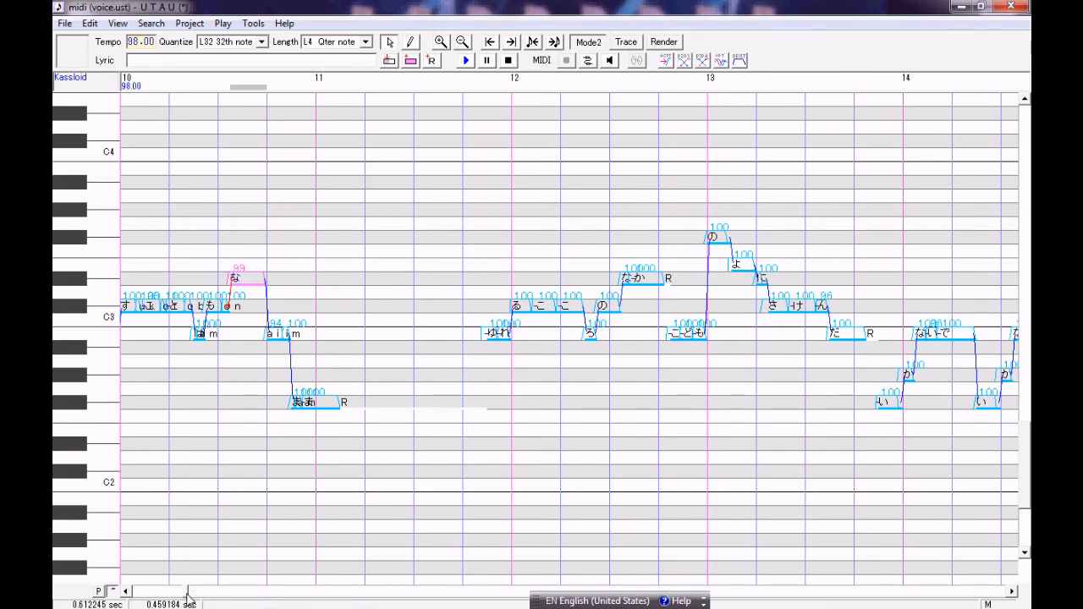
scroll(left, 3)
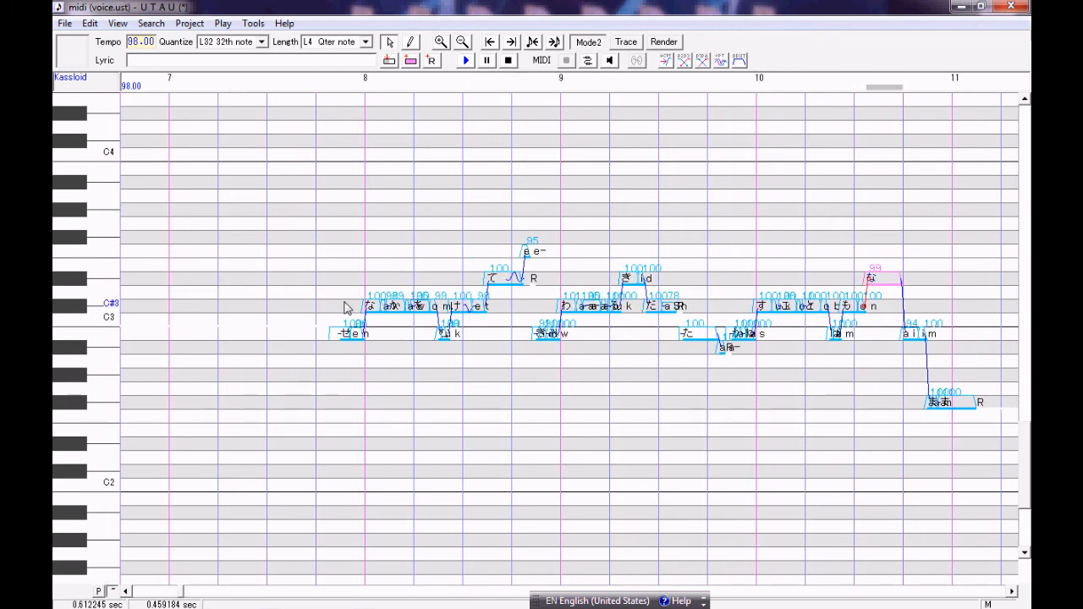
click(464, 61)
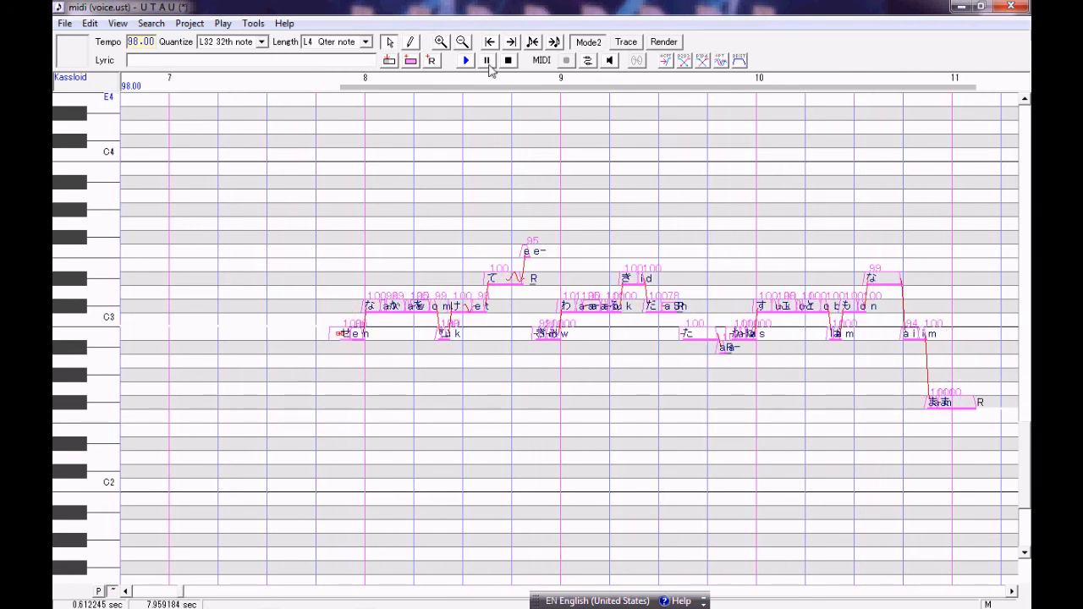
click(464, 61)
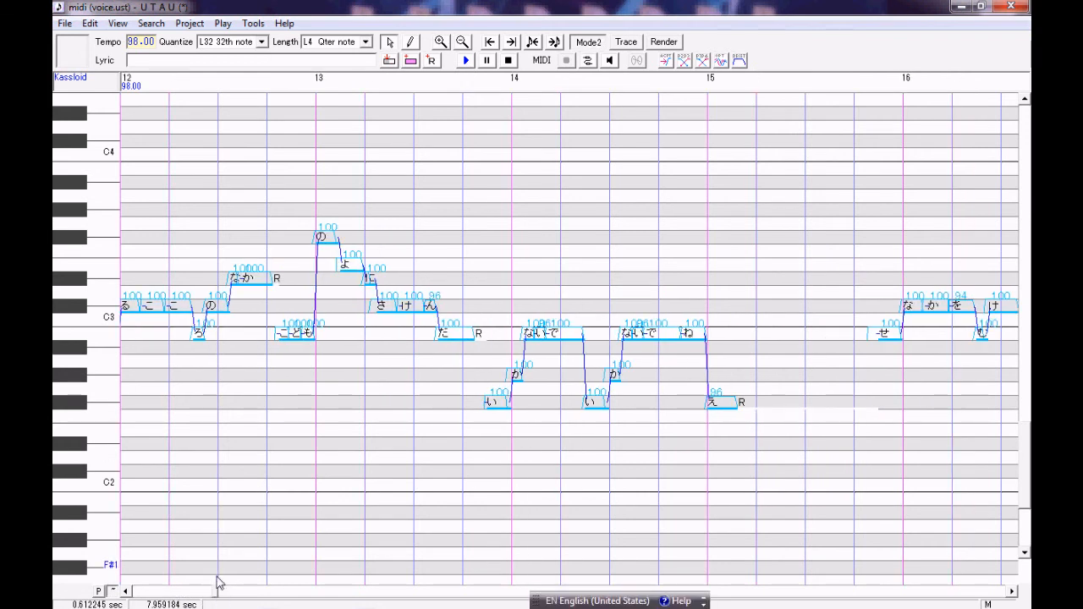
scroll(right, 3)
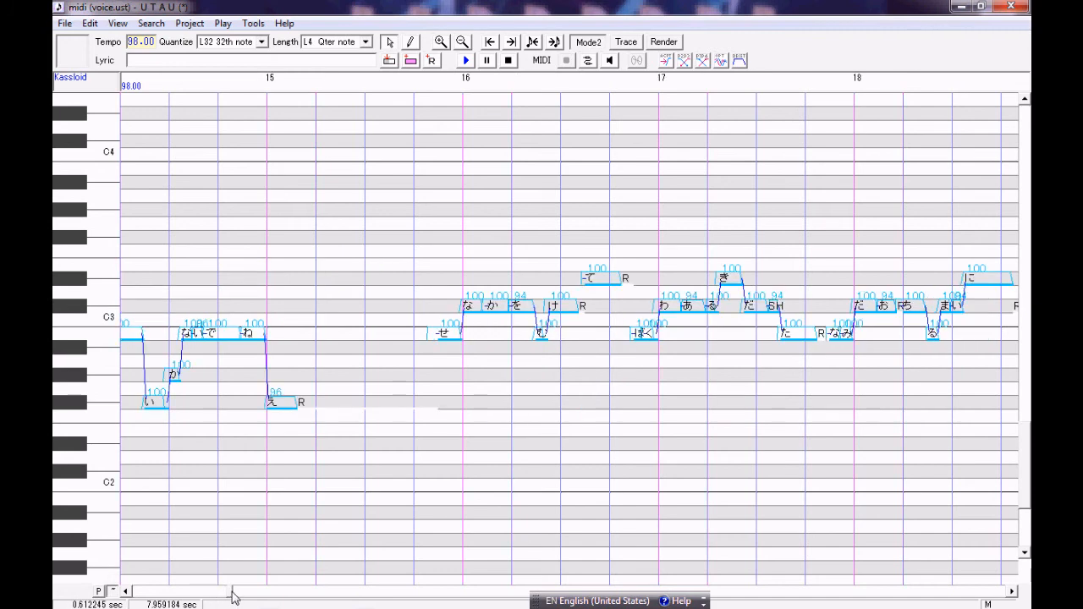
scroll(right, 3)
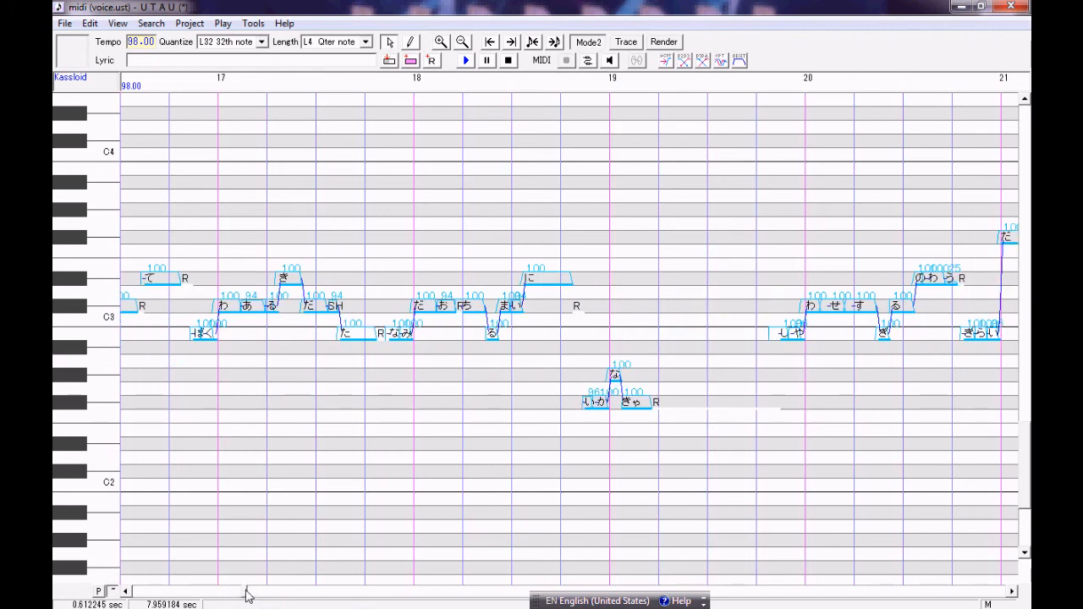
Add a 'ky' note at F#2 near bar 19 and set its length to 15 in Property.
click(440, 41)
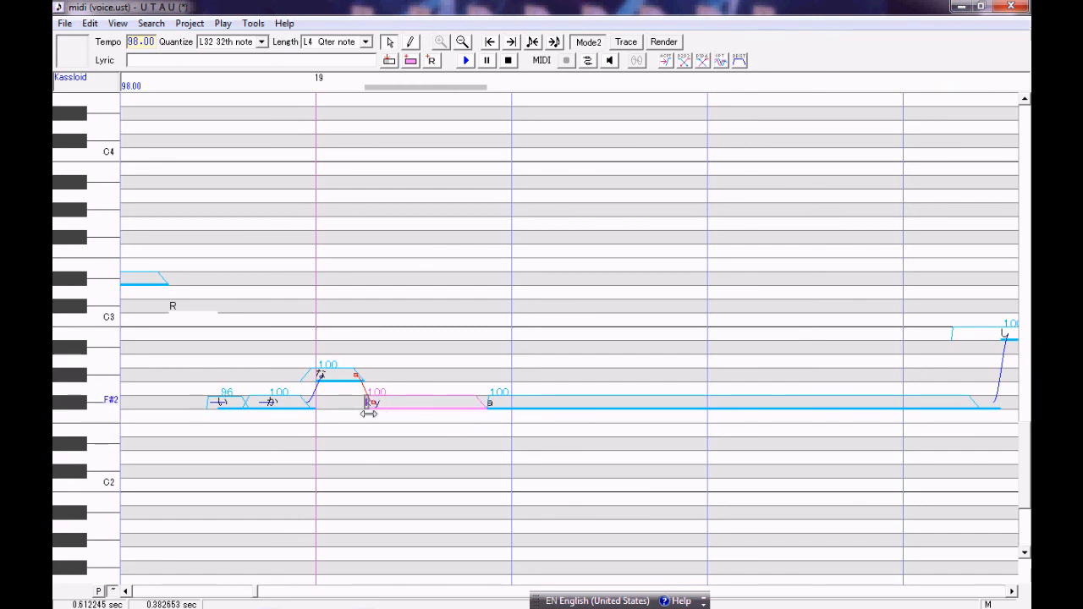
right_click(365, 402)
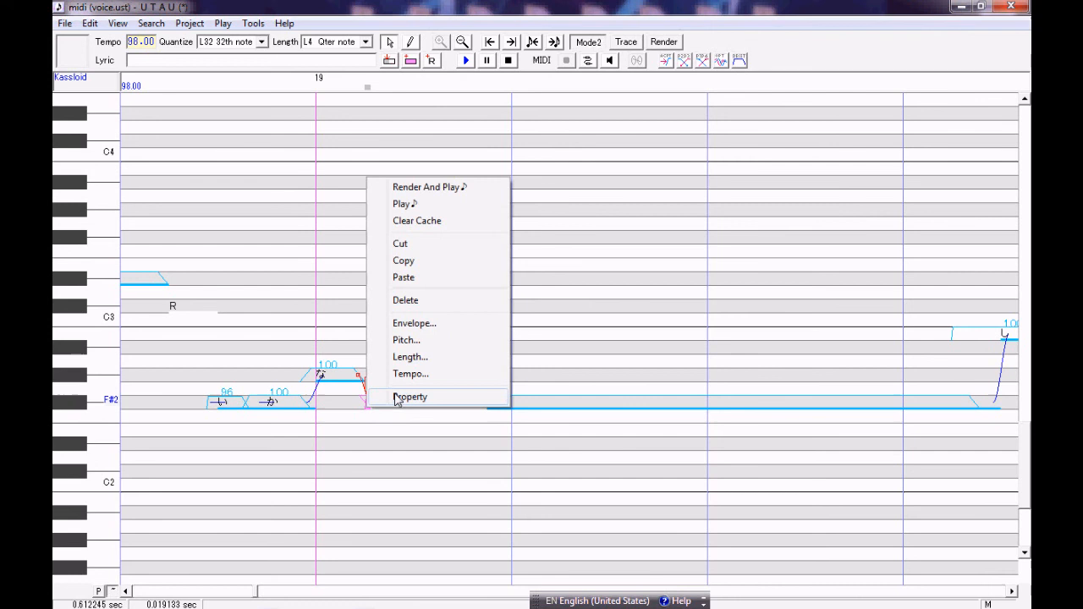
click(410, 396)
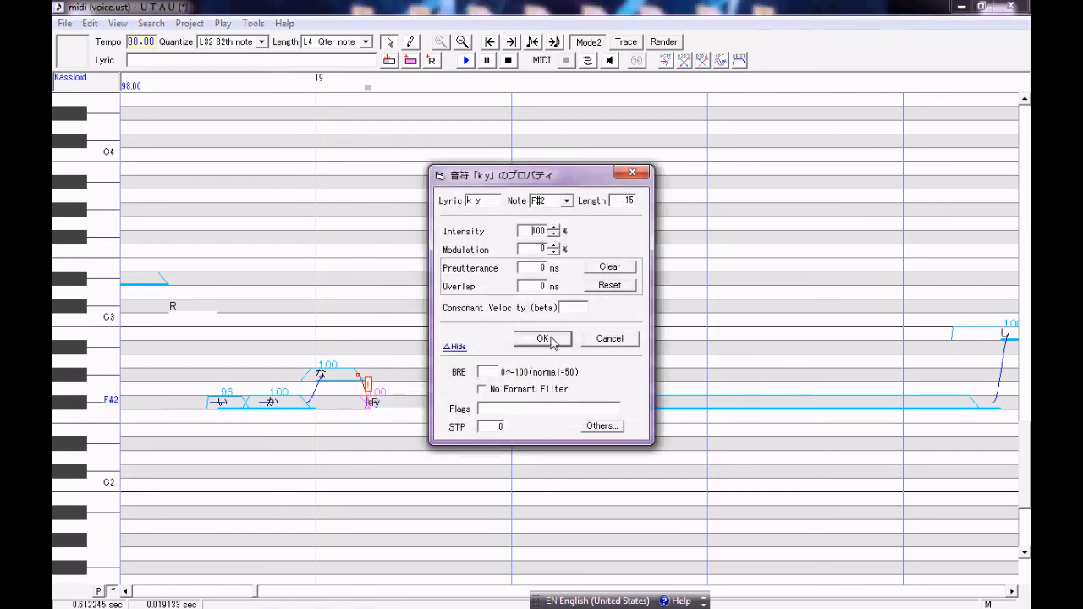
click(541, 338)
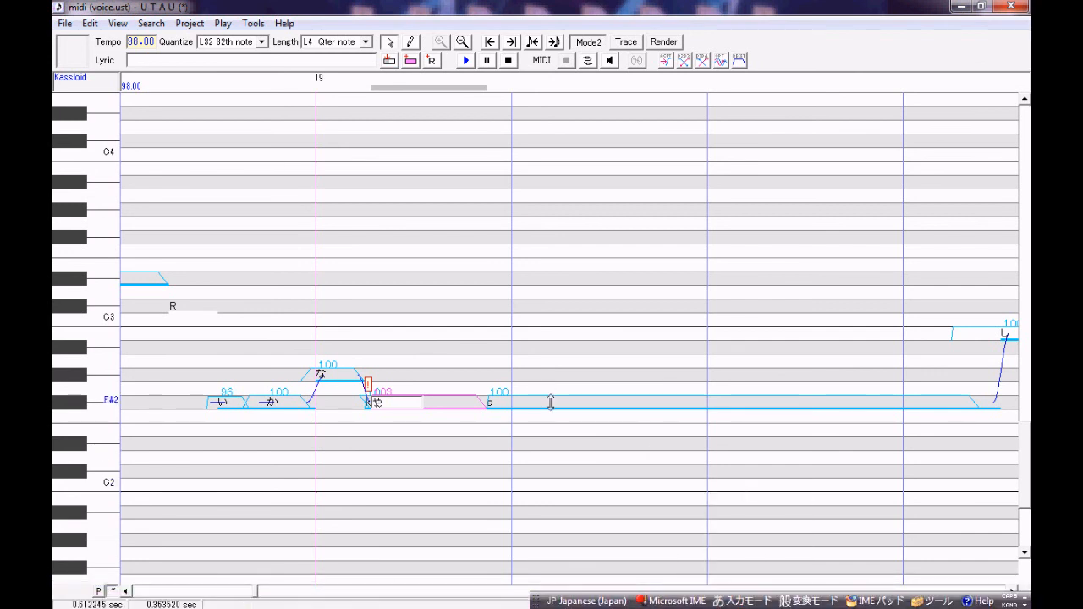
Add an 'a k' linking note before 'ky', set the text input mode, and confirm Region Property.
click(741, 601)
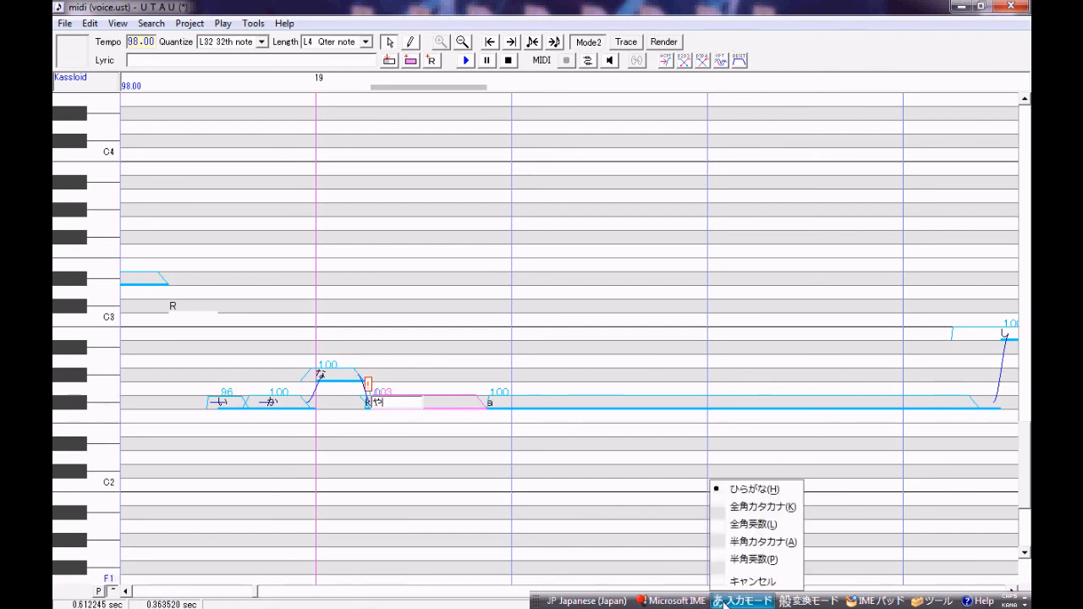
click(585, 600)
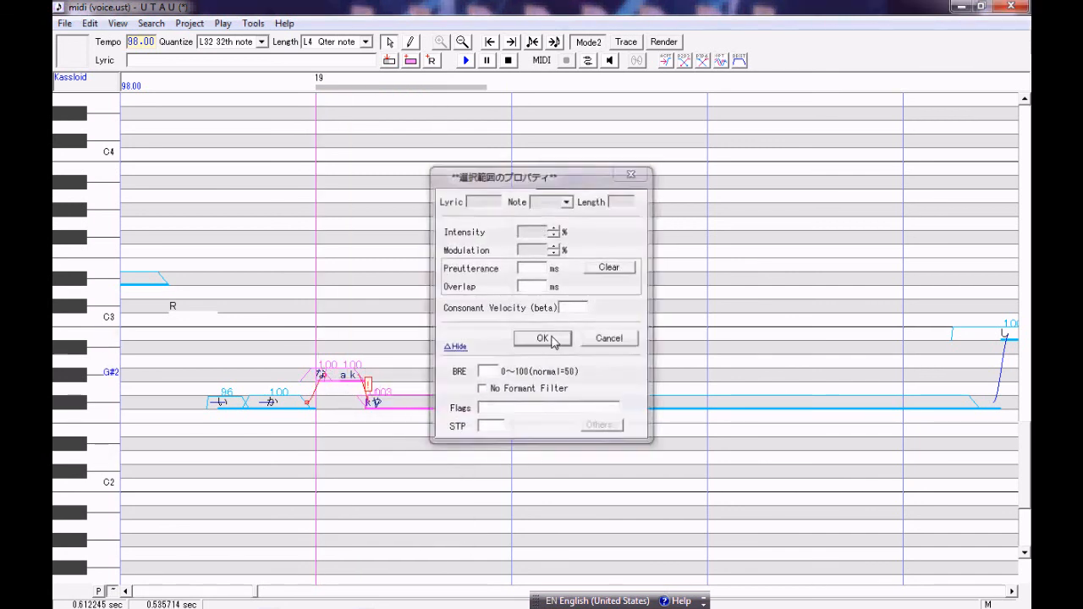
click(541, 339)
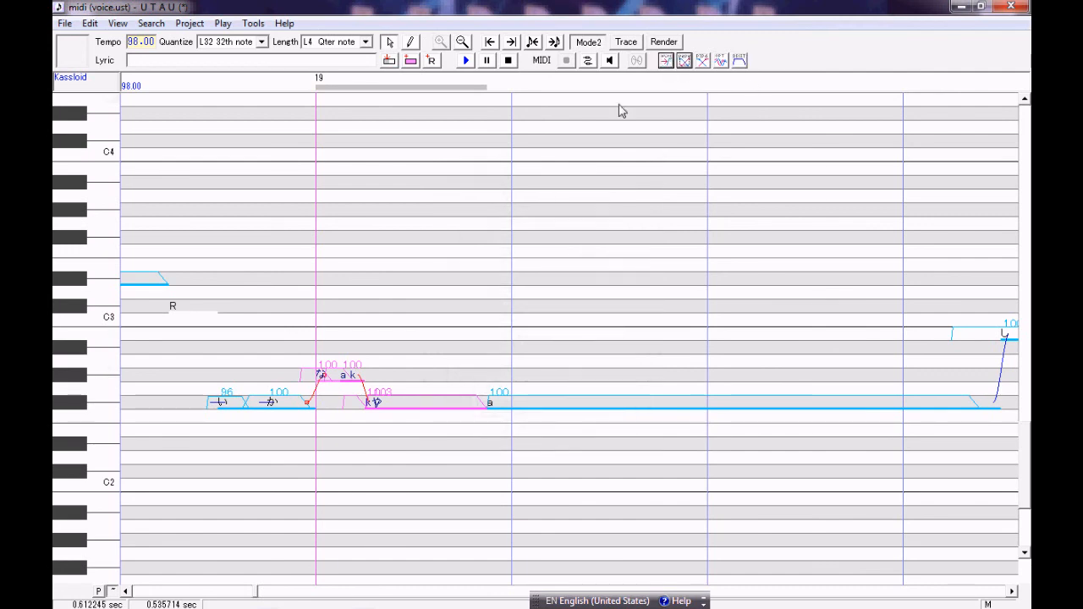
click(465, 61)
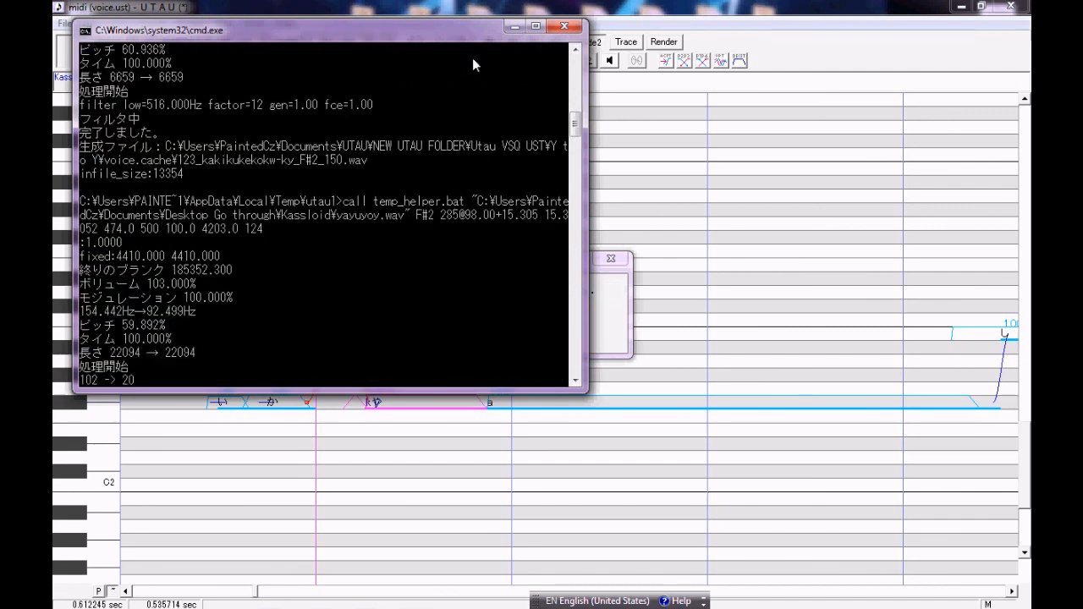
click(564, 27)
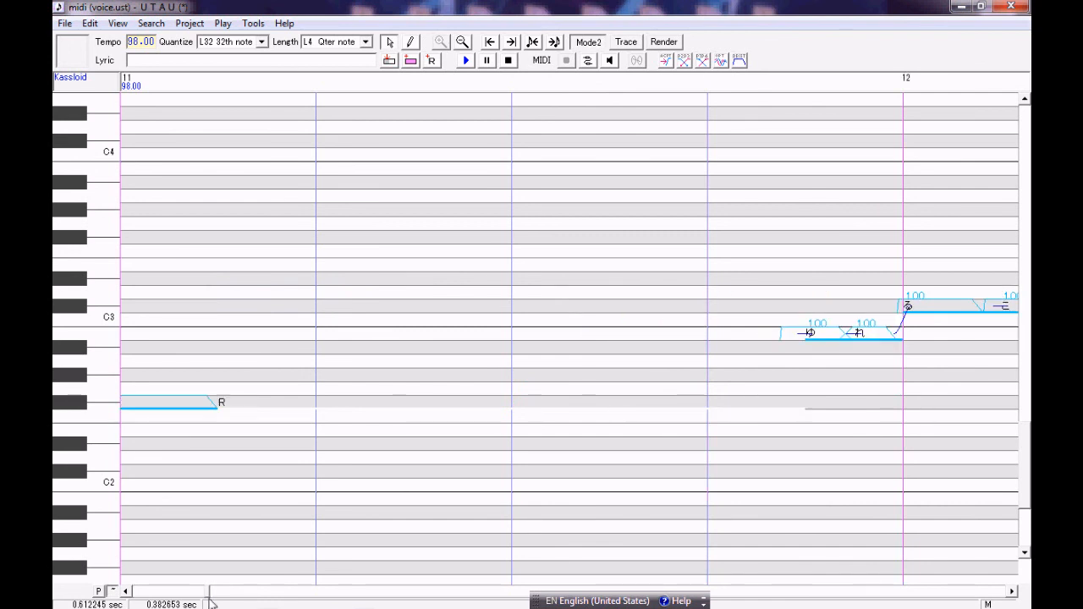
click(462, 41)
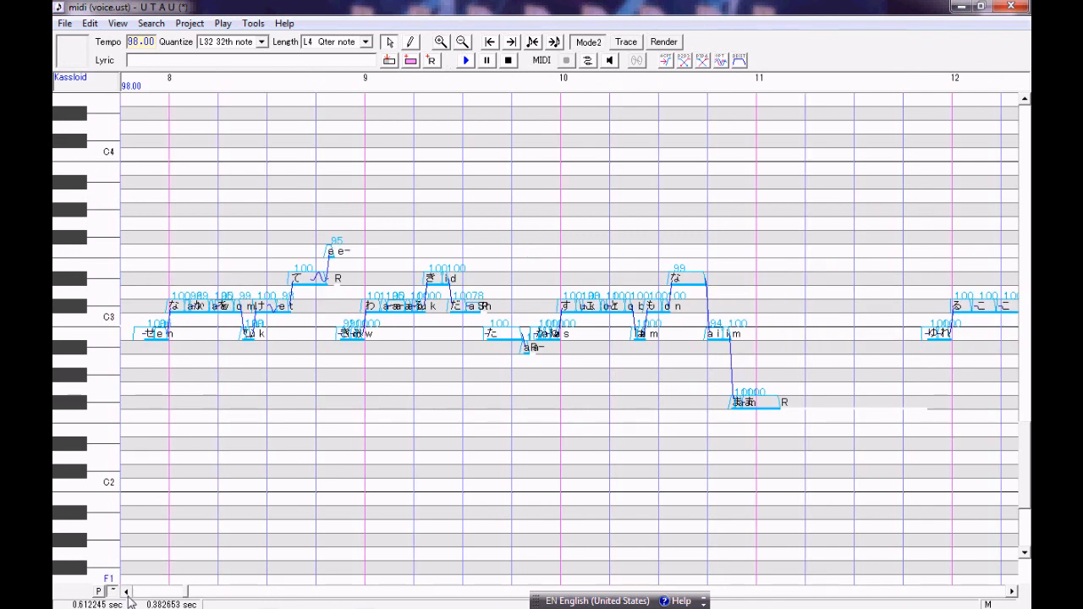
click(461, 41)
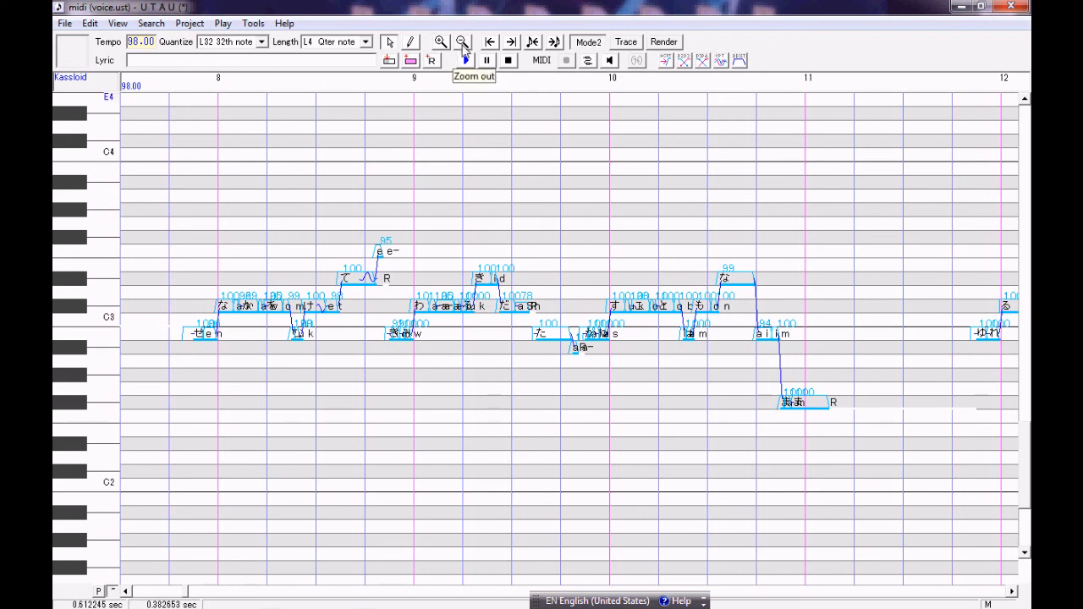